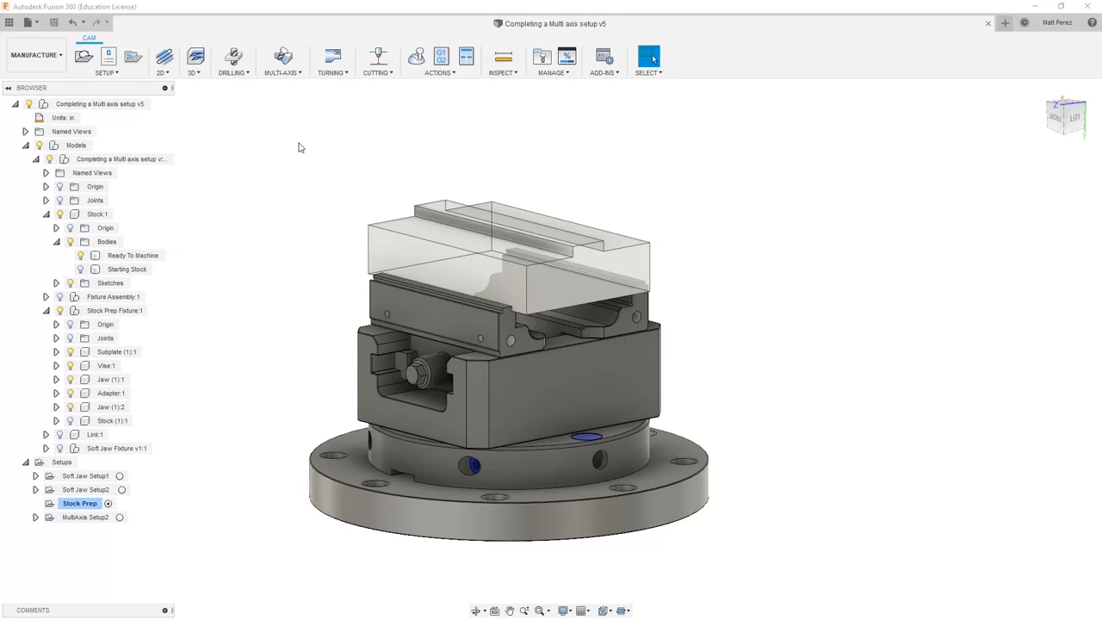
# Step: Add a Face operation using tool #7, the Ø1/2" two-flute flat end mill
pyautogui.click(163, 58)
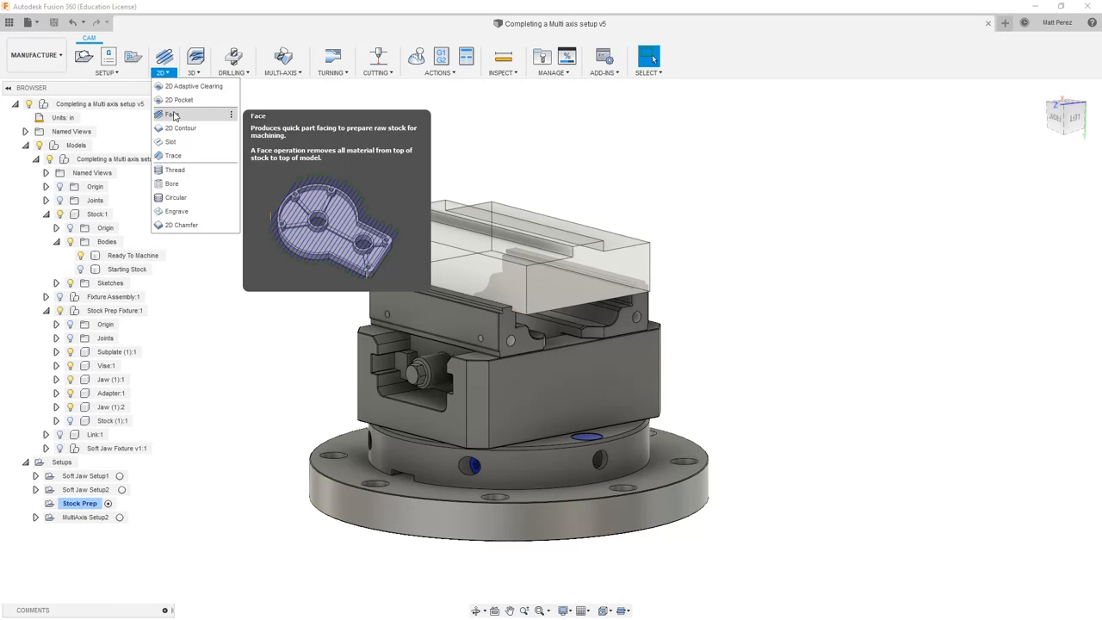
pyautogui.click(172, 114)
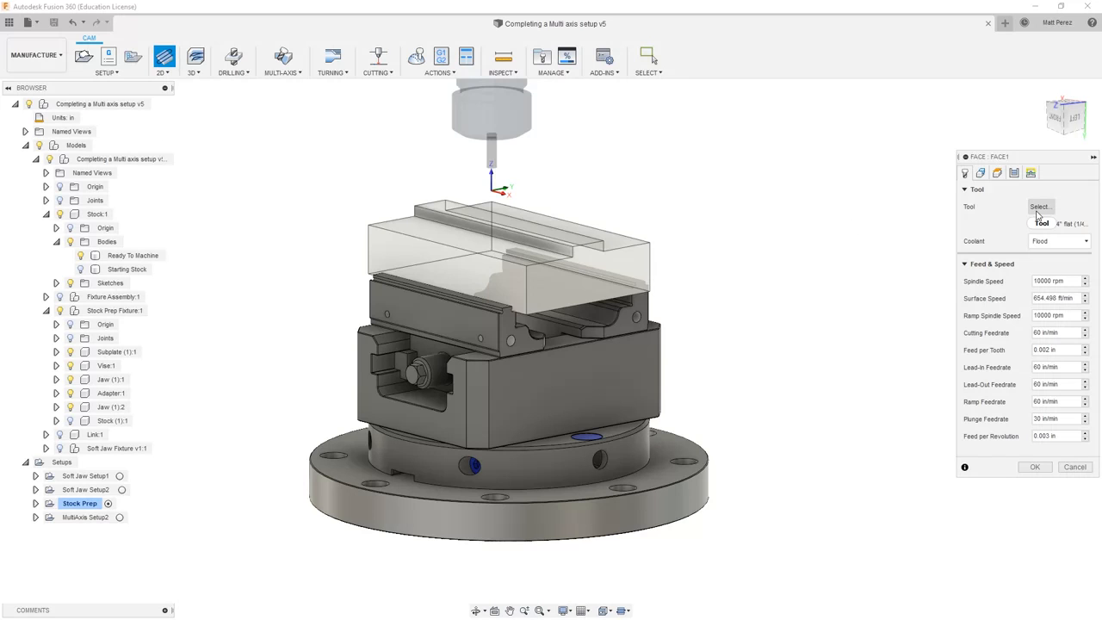
pyautogui.click(1039, 206)
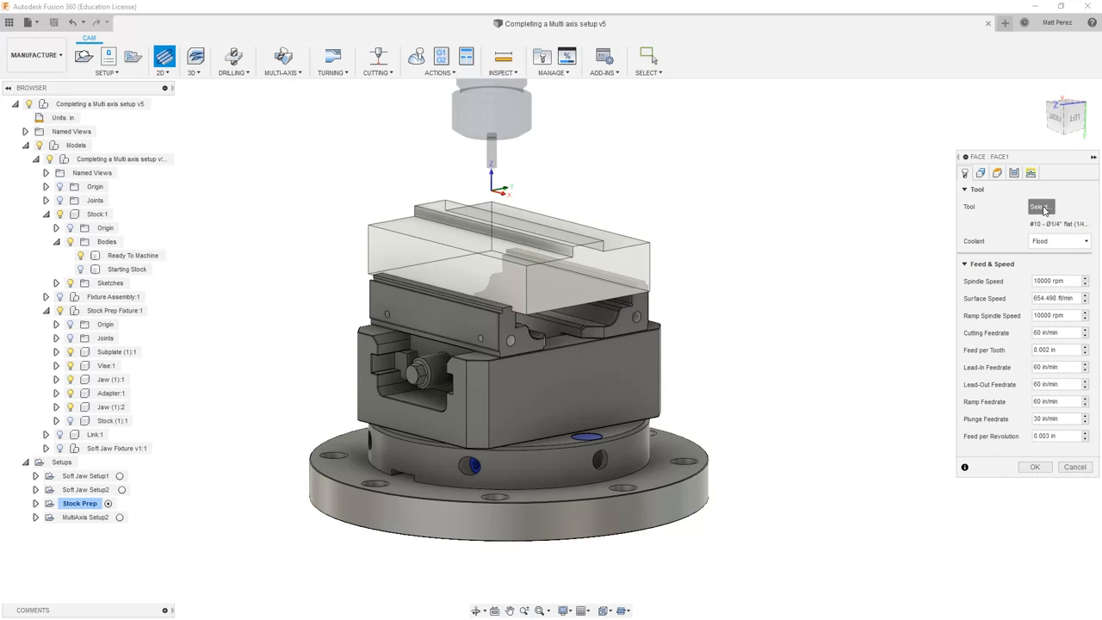
pyautogui.click(1040, 207)
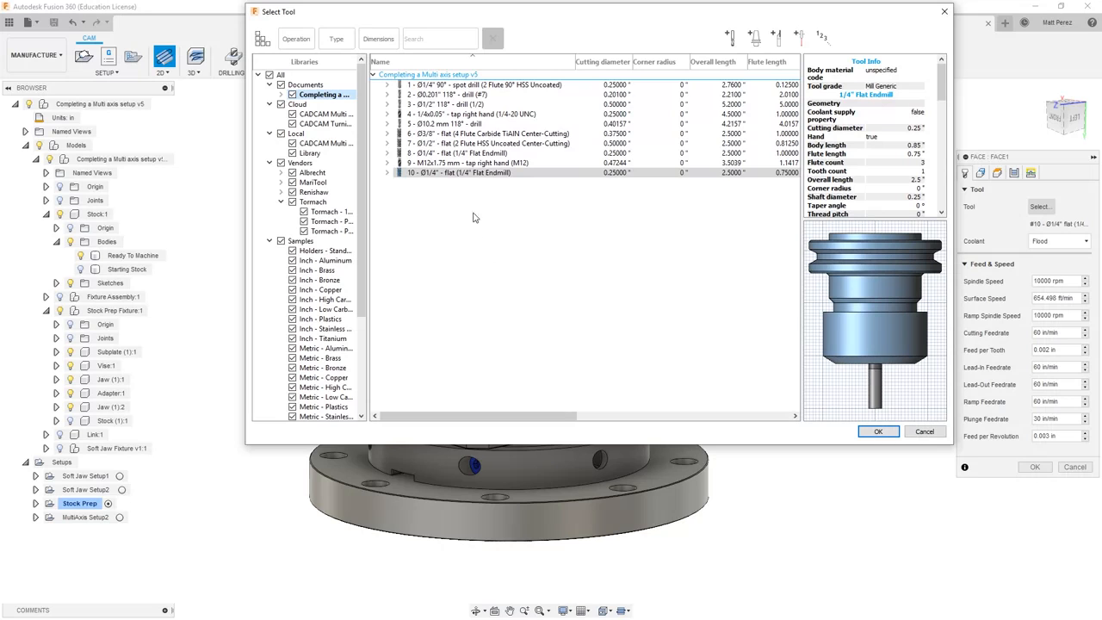
pyautogui.click(488, 143)
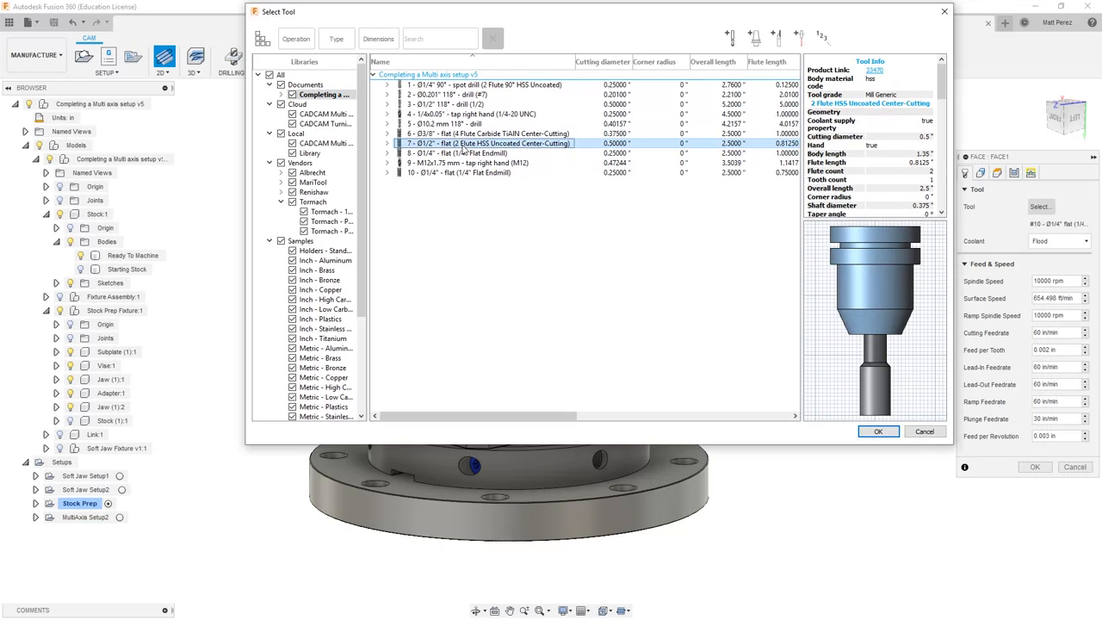
pyautogui.click(878, 430)
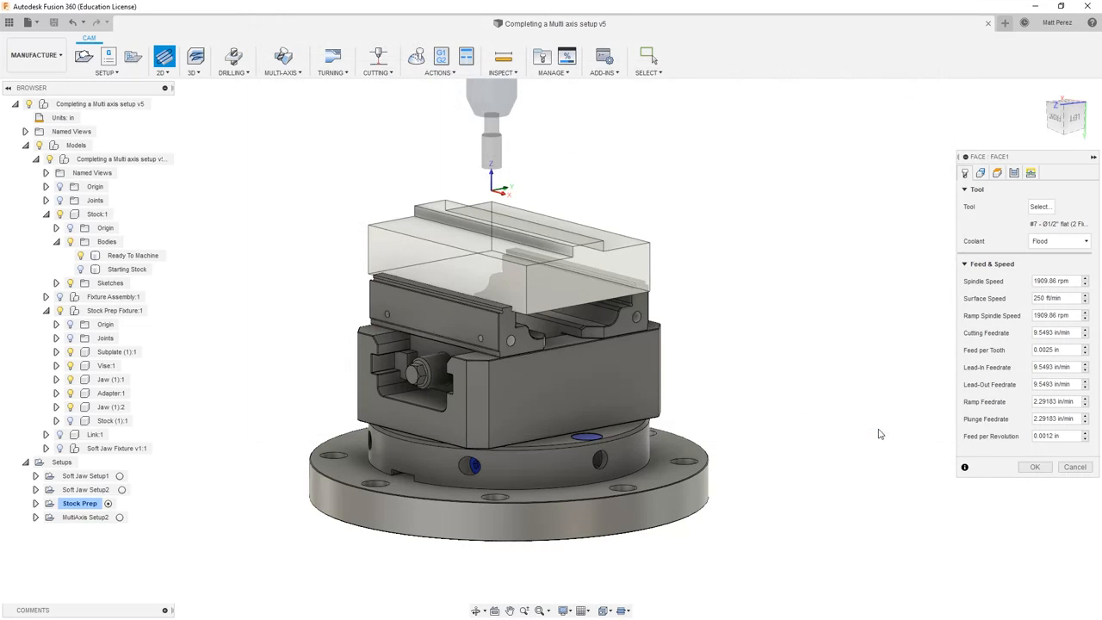
# Step: Select two stock contour chains and set the bottom height from a selected face
pyautogui.click(981, 172)
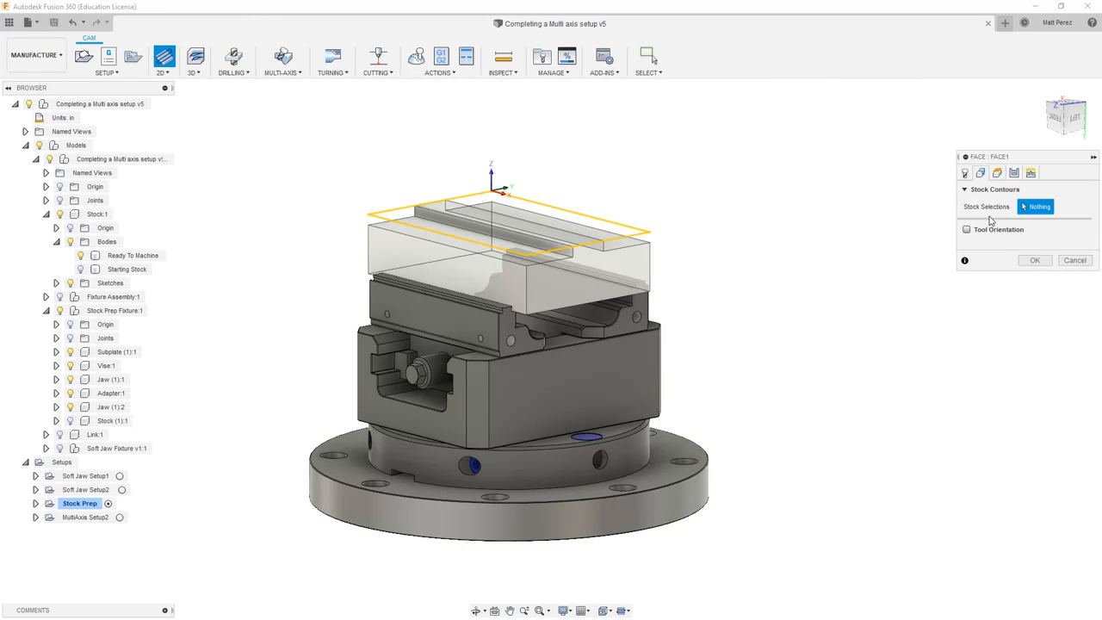
pyautogui.moveTo(1007, 215)
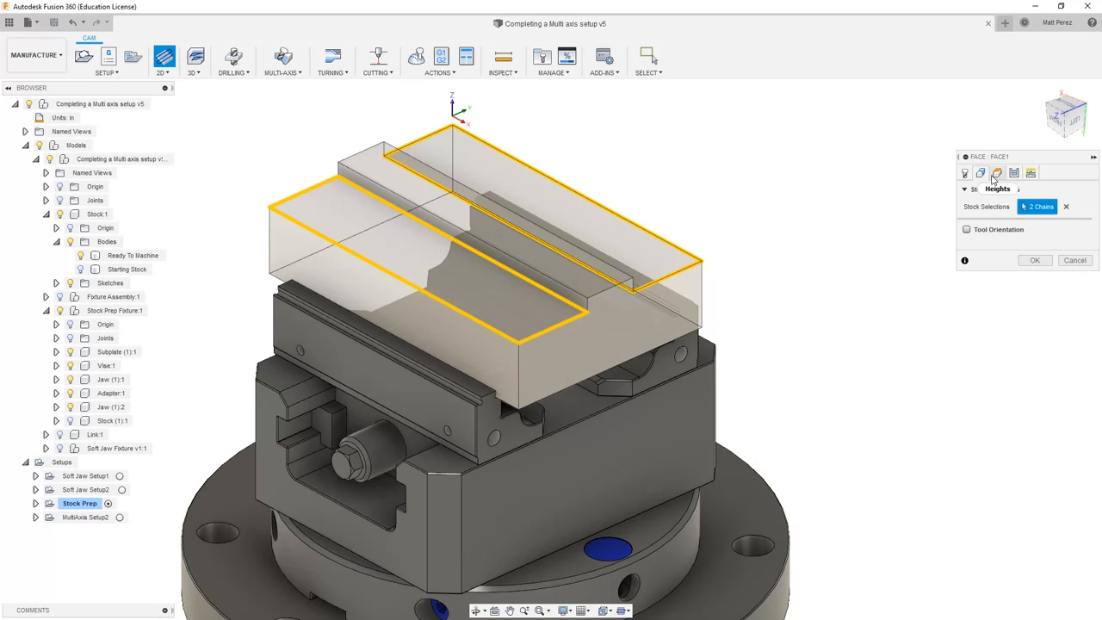
pyautogui.click(997, 173)
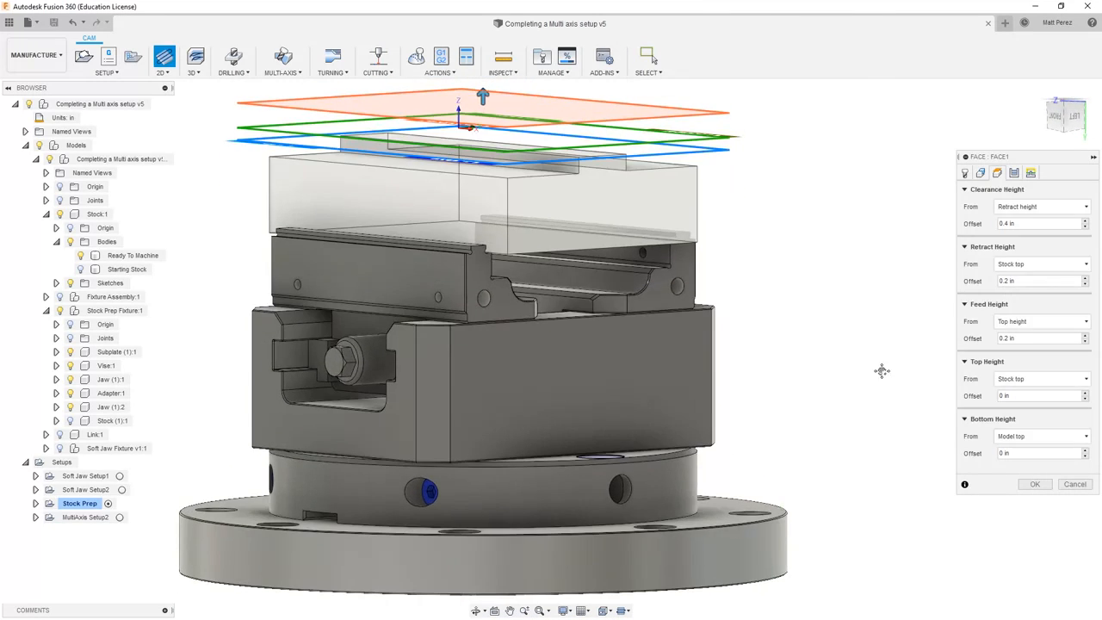
pyautogui.click(1041, 436)
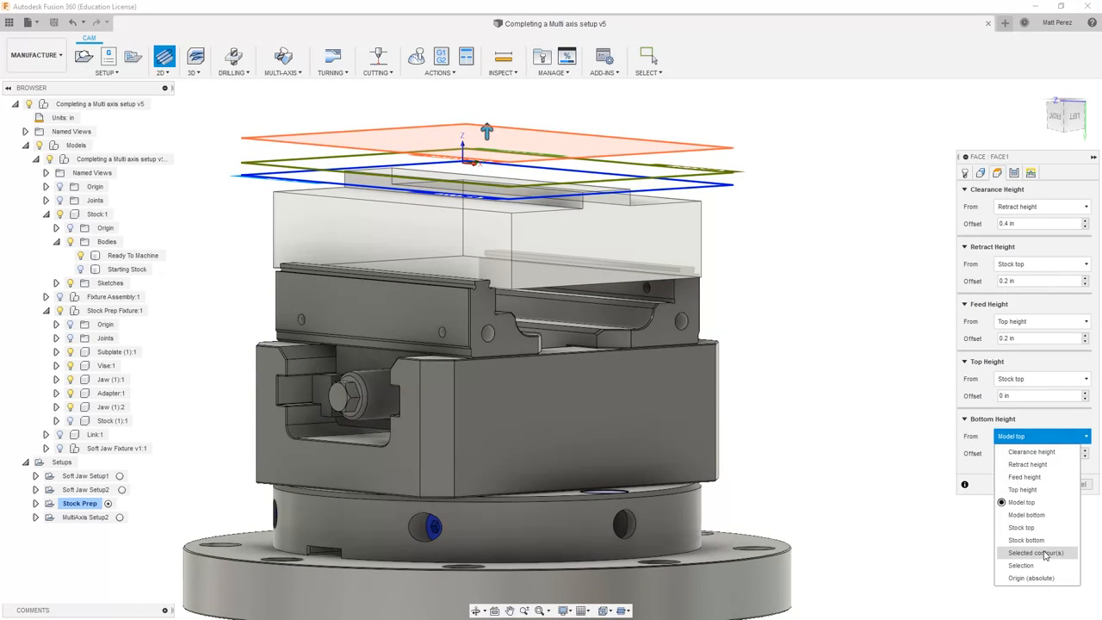
pyautogui.click(1036, 551)
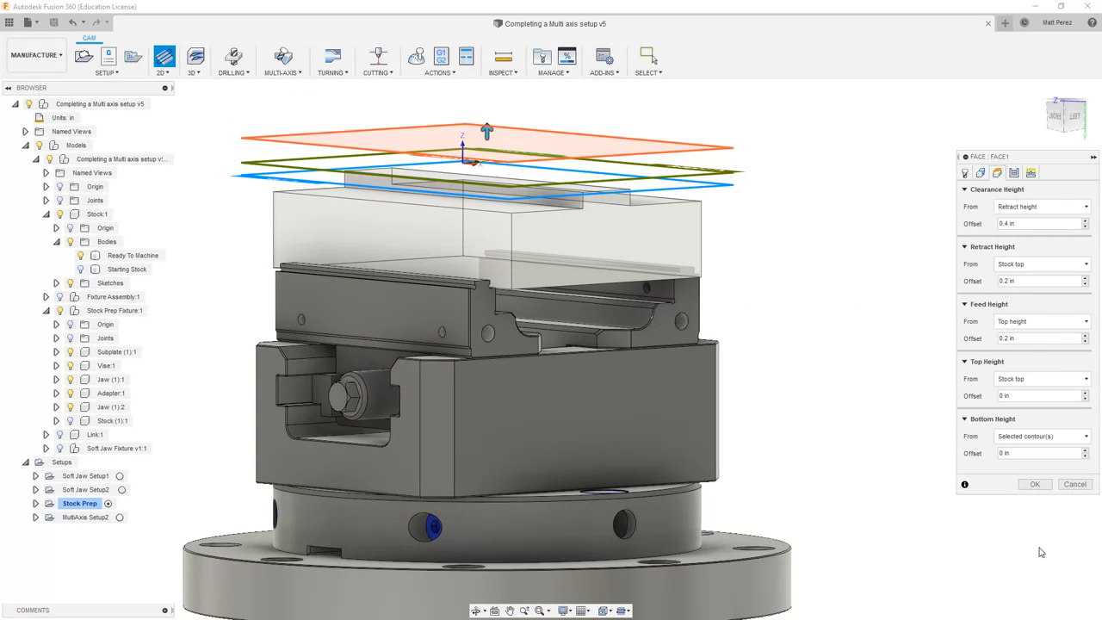
pyautogui.click(1042, 435)
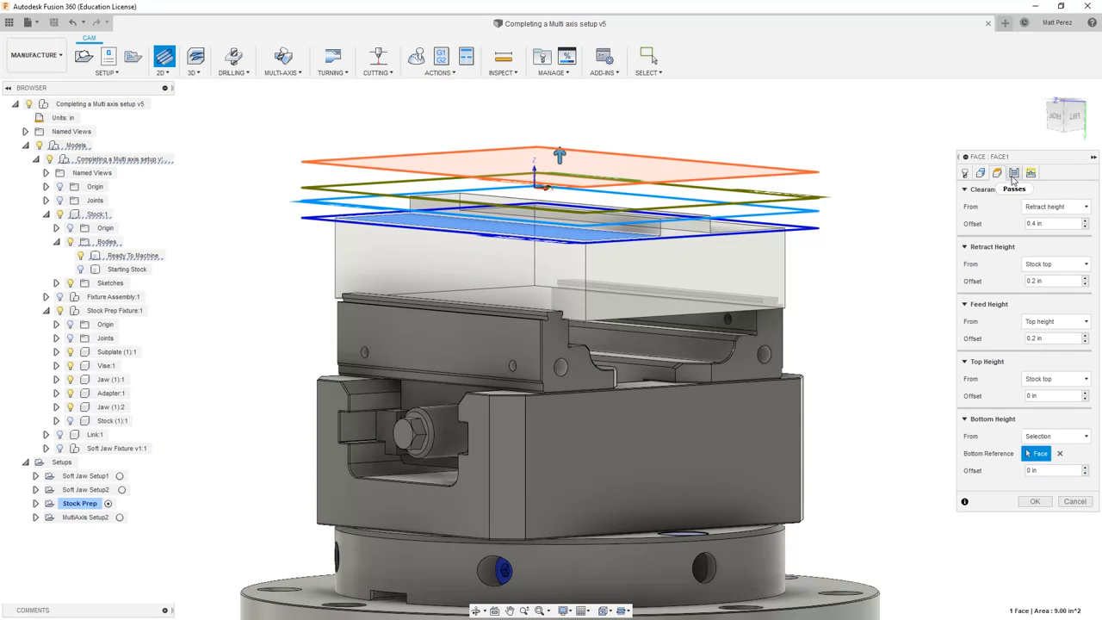
# Step: Enable Use Chip Thinning and generate the Face1 facing toolpath
pyautogui.click(1030, 173)
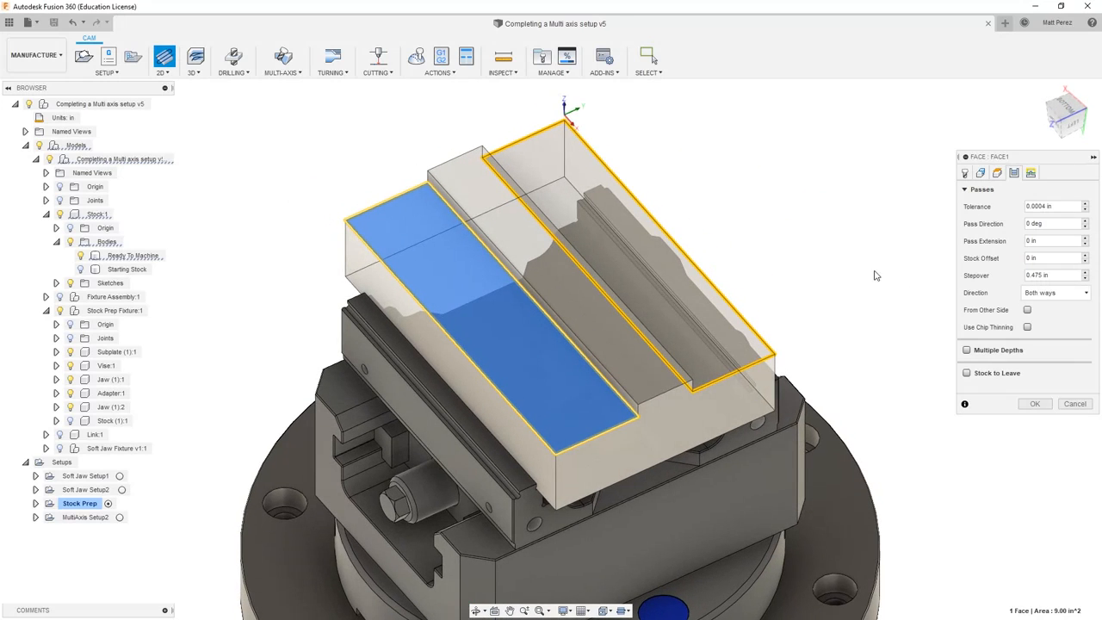
pyautogui.click(1026, 327)
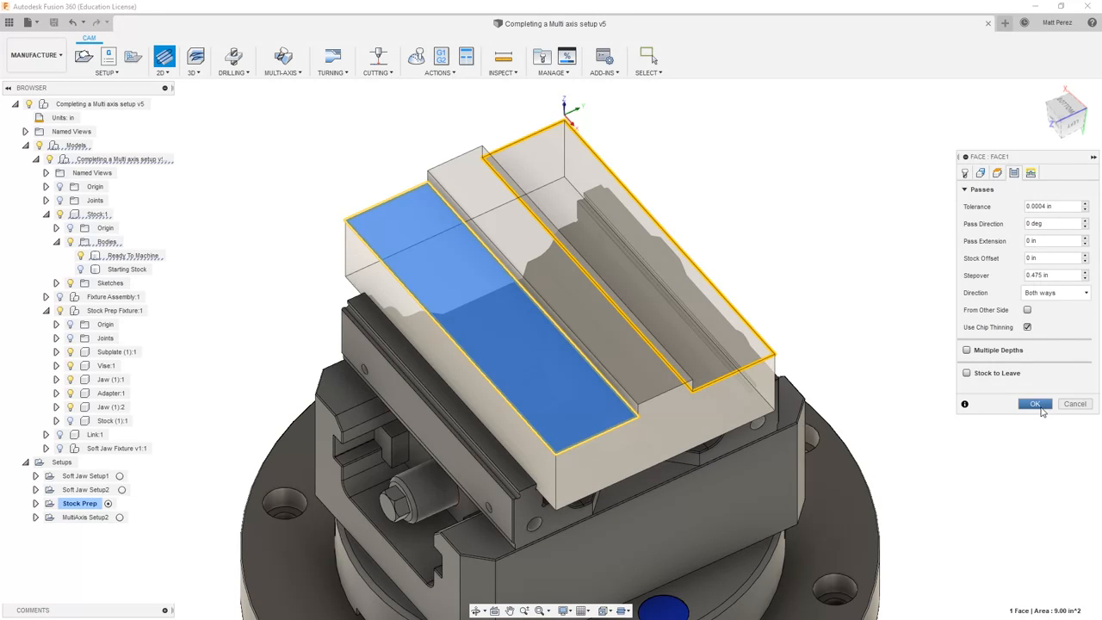
pyautogui.click(1035, 404)
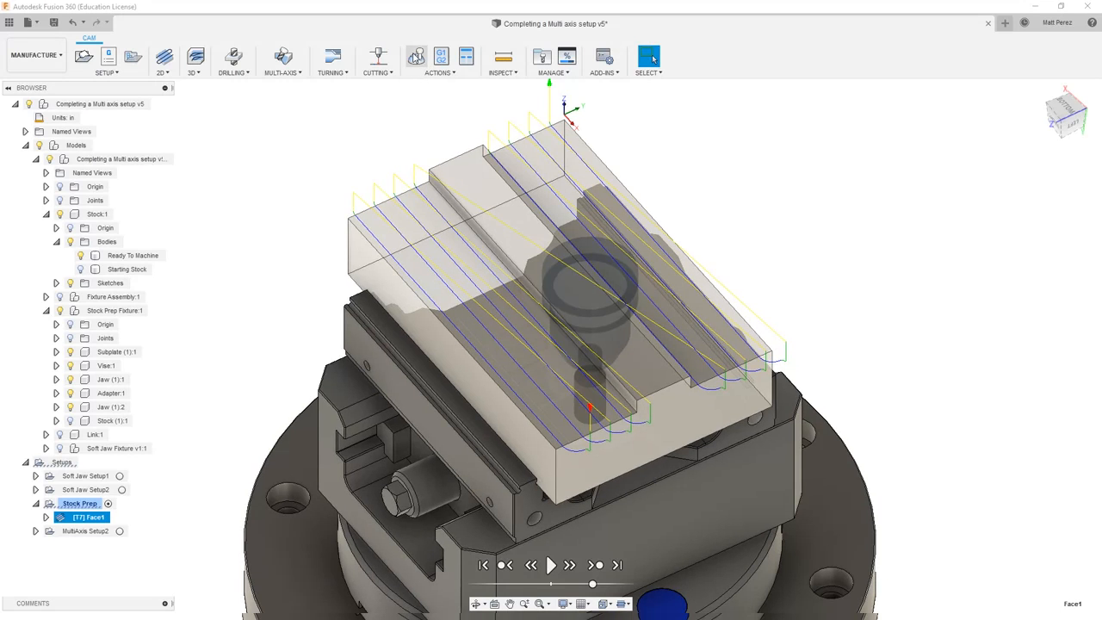
pyautogui.click(416, 56)
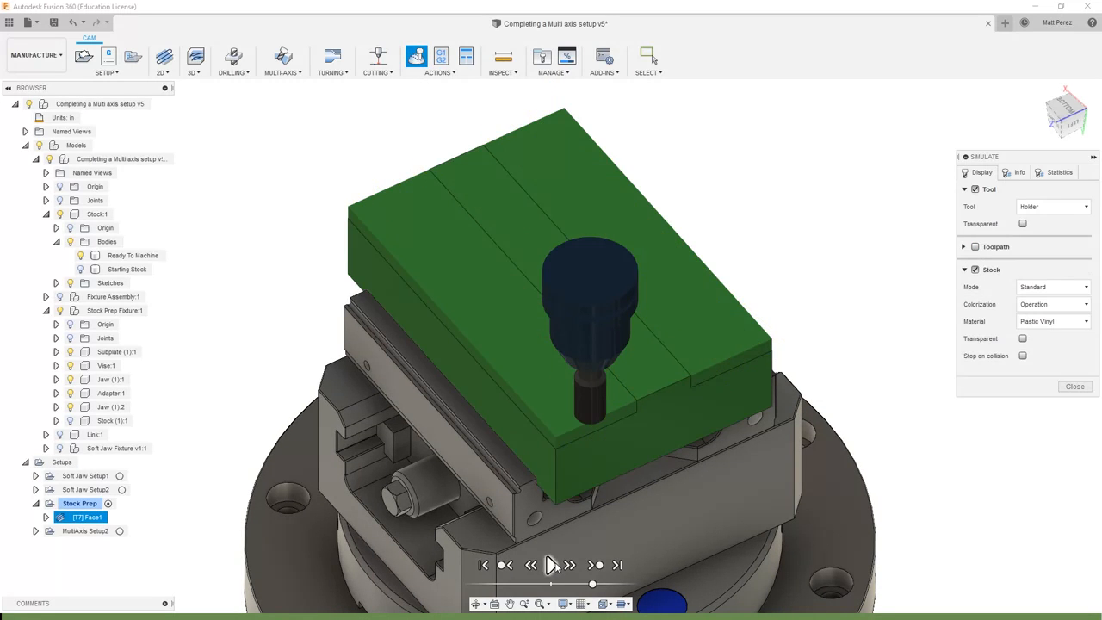
pyautogui.click(549, 565)
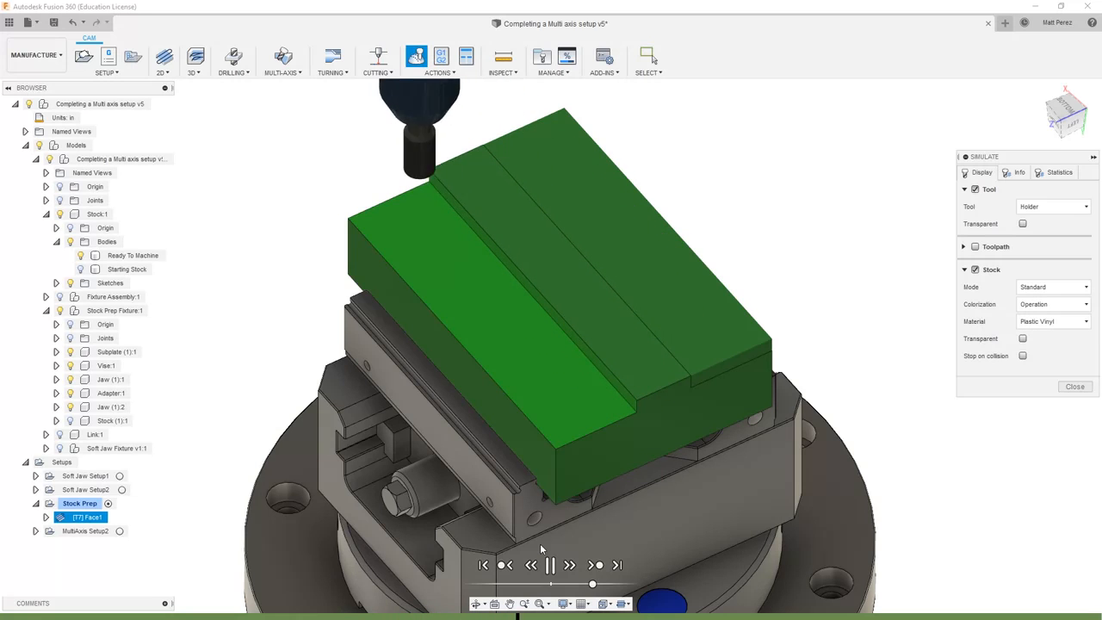
pyautogui.click(549, 565)
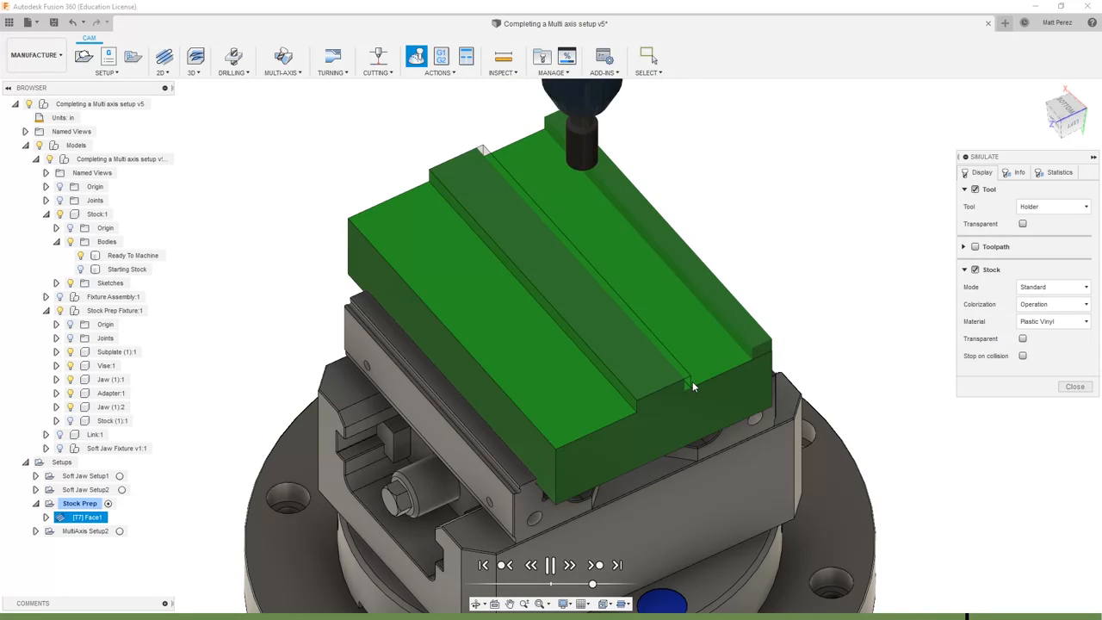
pyautogui.click(549, 564)
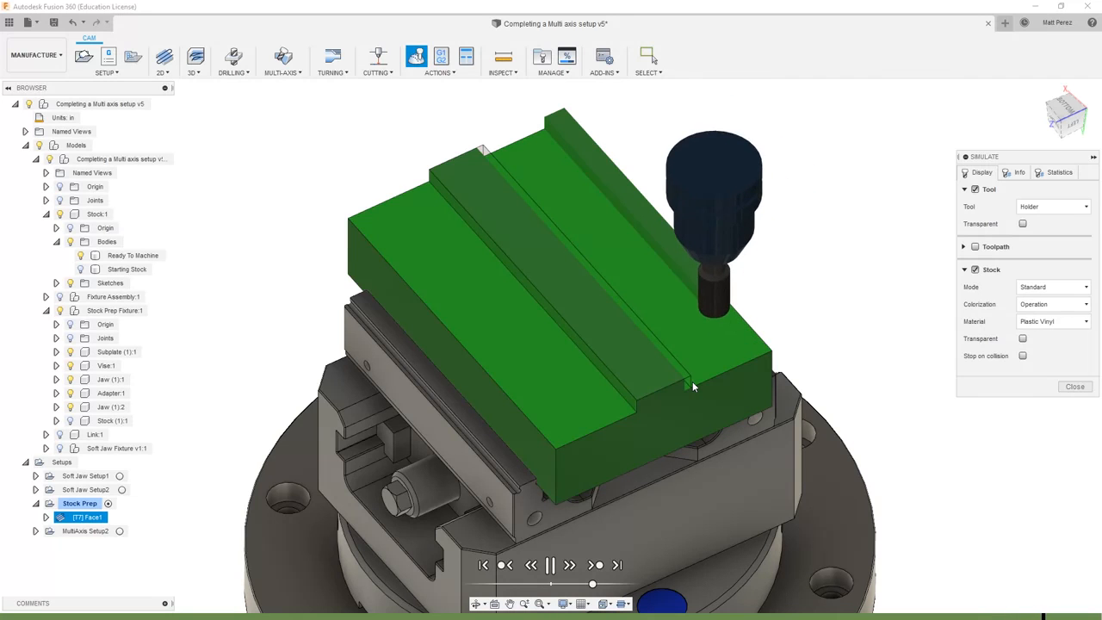
pyautogui.click(550, 564)
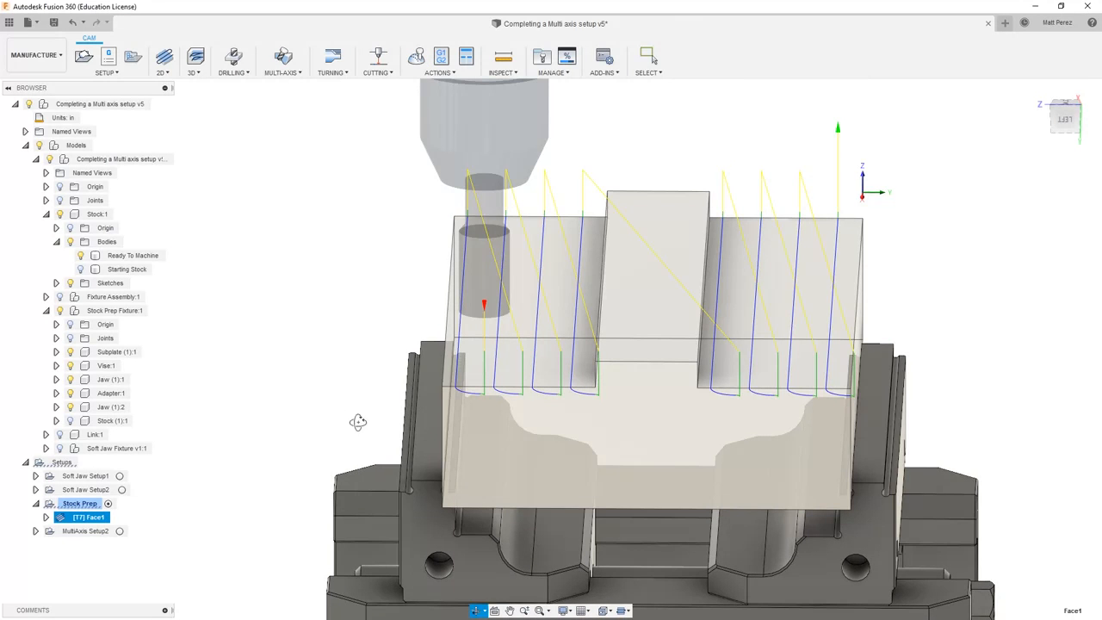
# Step: Review Face1's Geometry and Passes settings, regenerate it, then delete Face1
pyautogui.rightClick(81, 517)
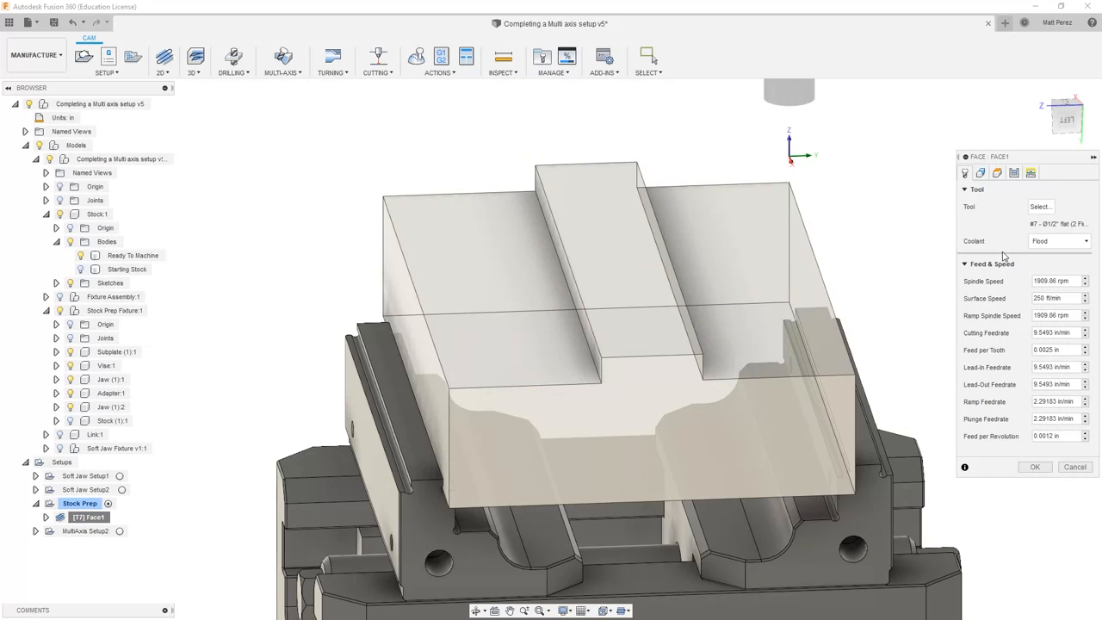
pyautogui.click(980, 172)
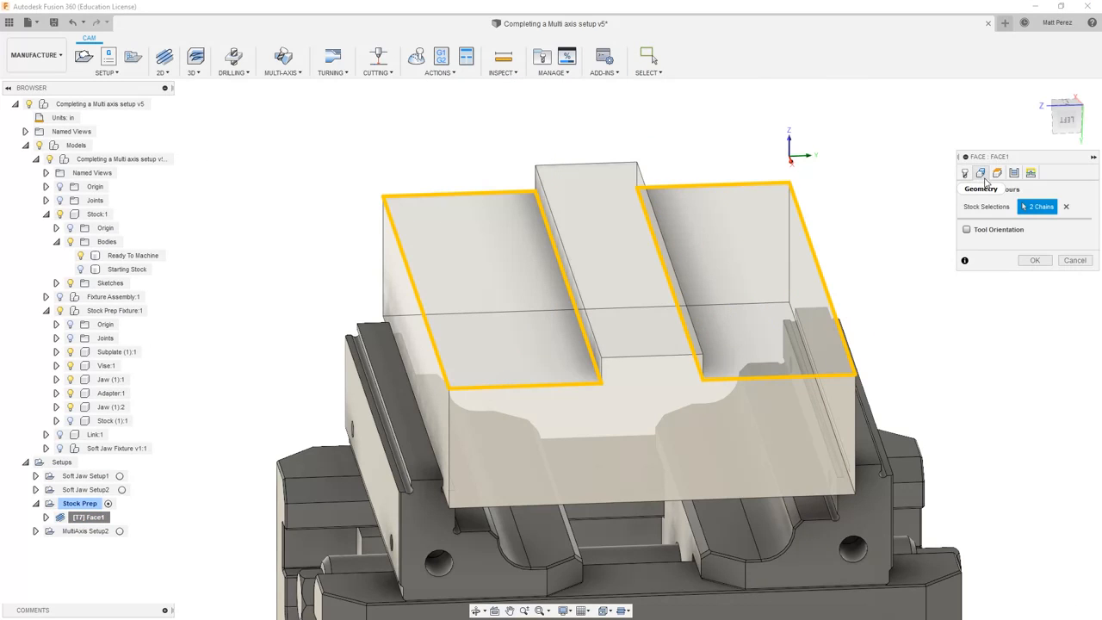
pyautogui.click(1014, 173)
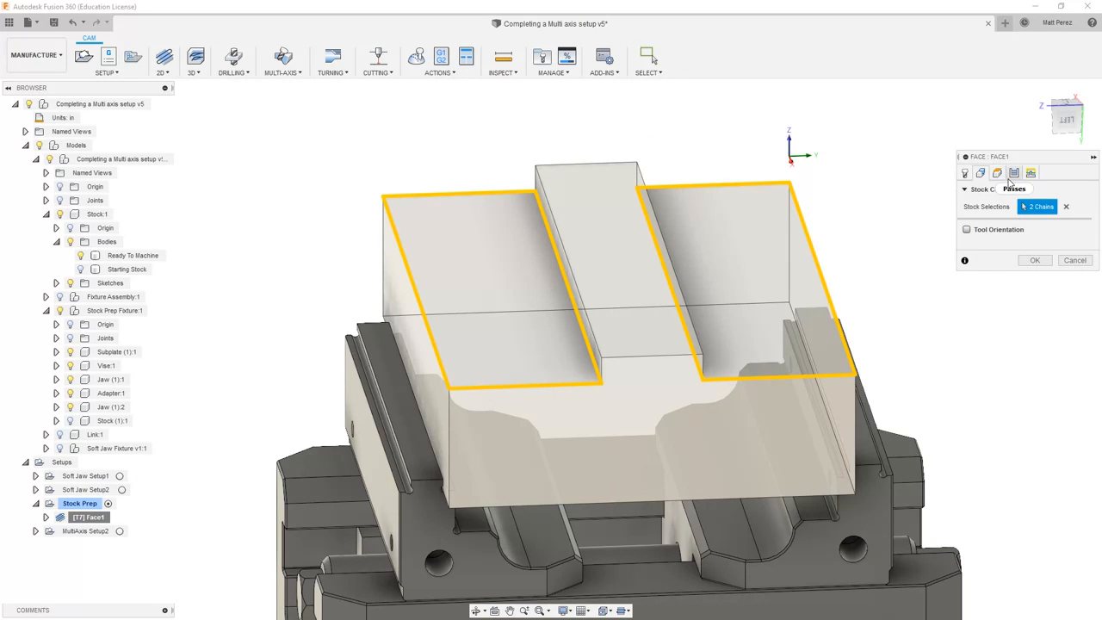
pyautogui.click(1013, 173)
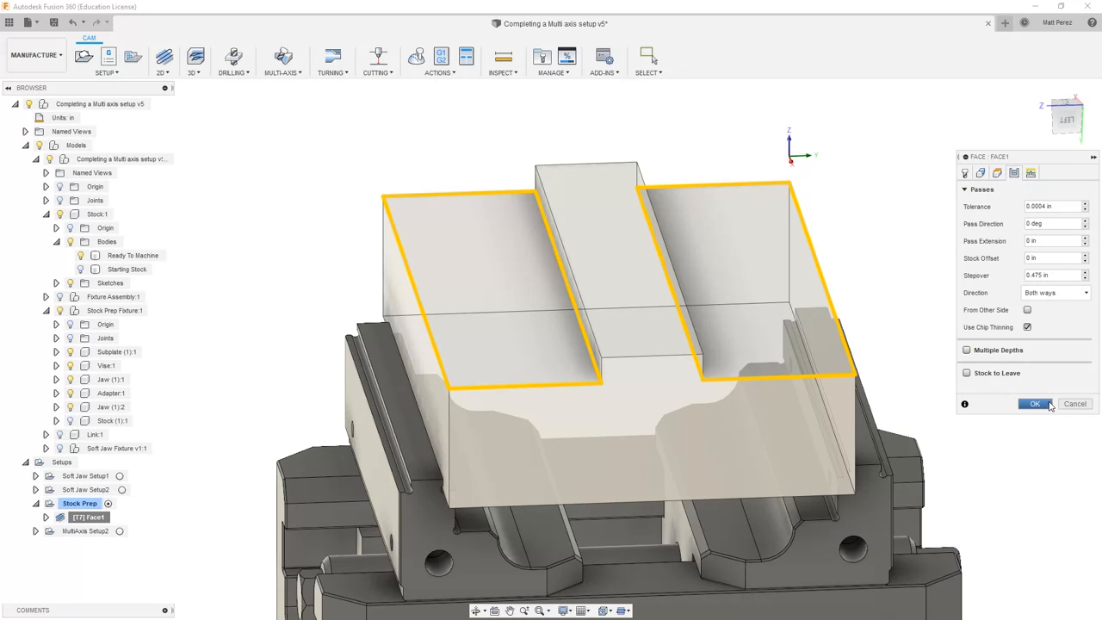
pyautogui.click(1035, 404)
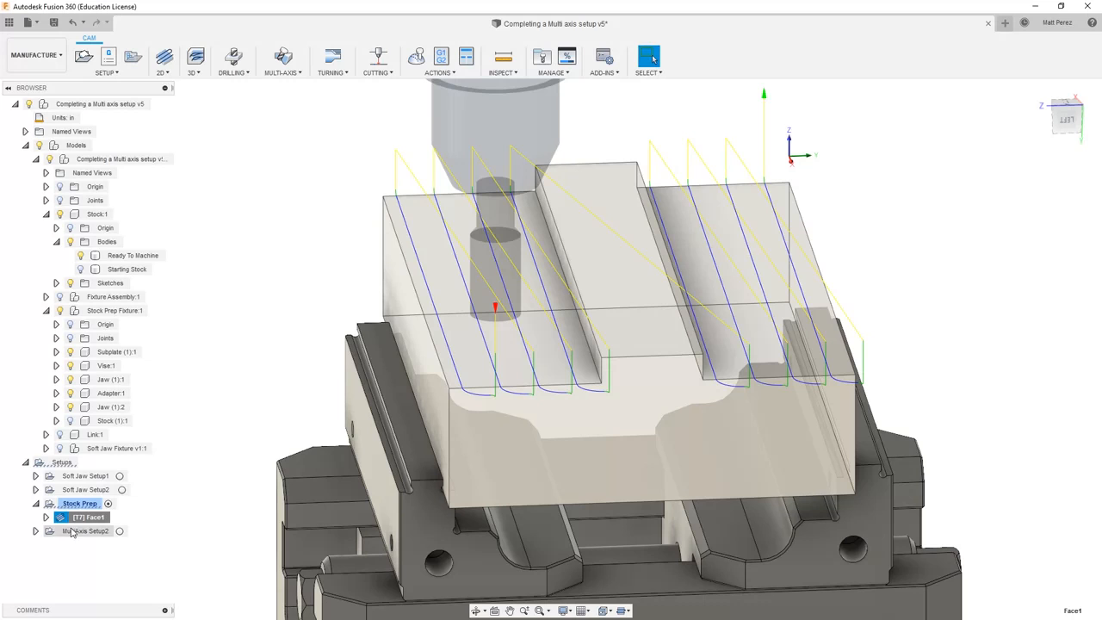
pyautogui.rightClick(79, 502)
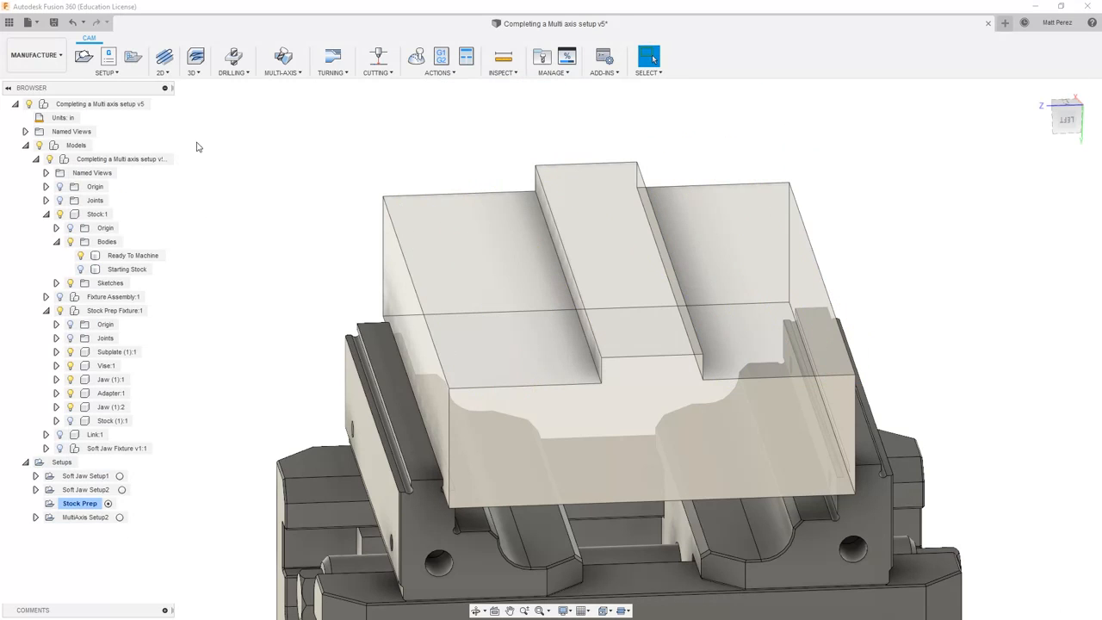
# Step: Start a 2D Adaptive clearing operation using tool #7, the Ø1/2" flat endmill
pyautogui.click(163, 57)
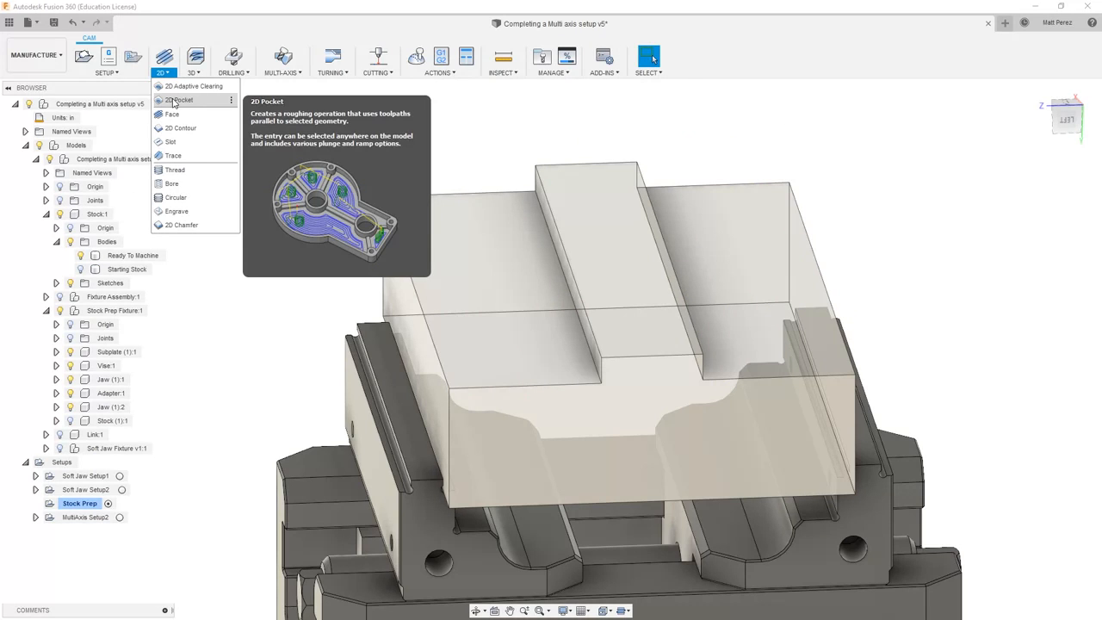
pyautogui.moveTo(193, 86)
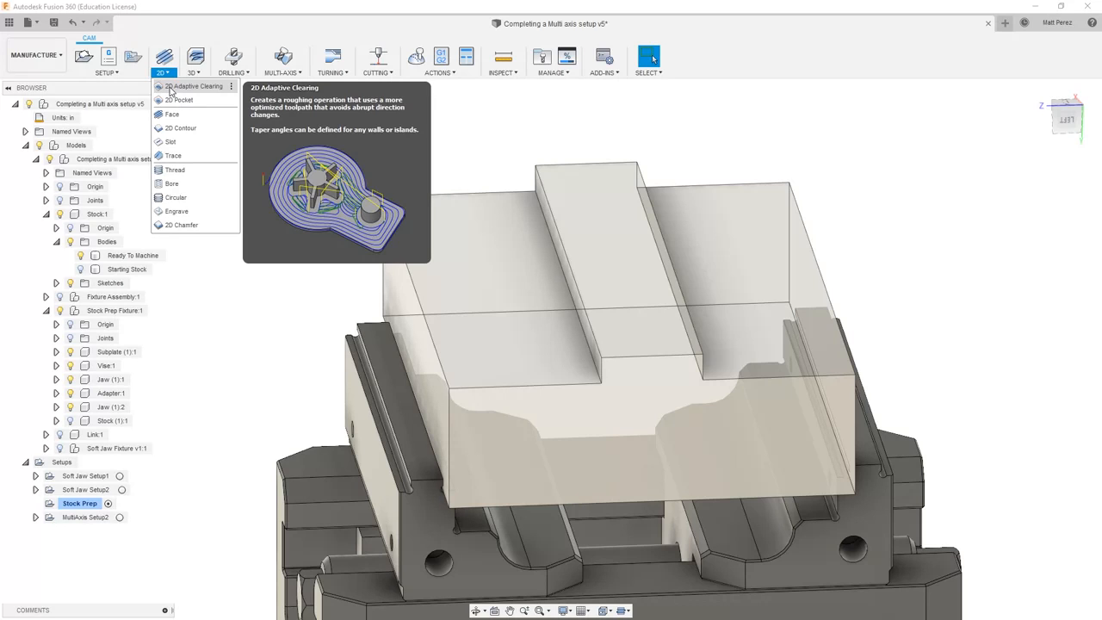
pyautogui.click(195, 86)
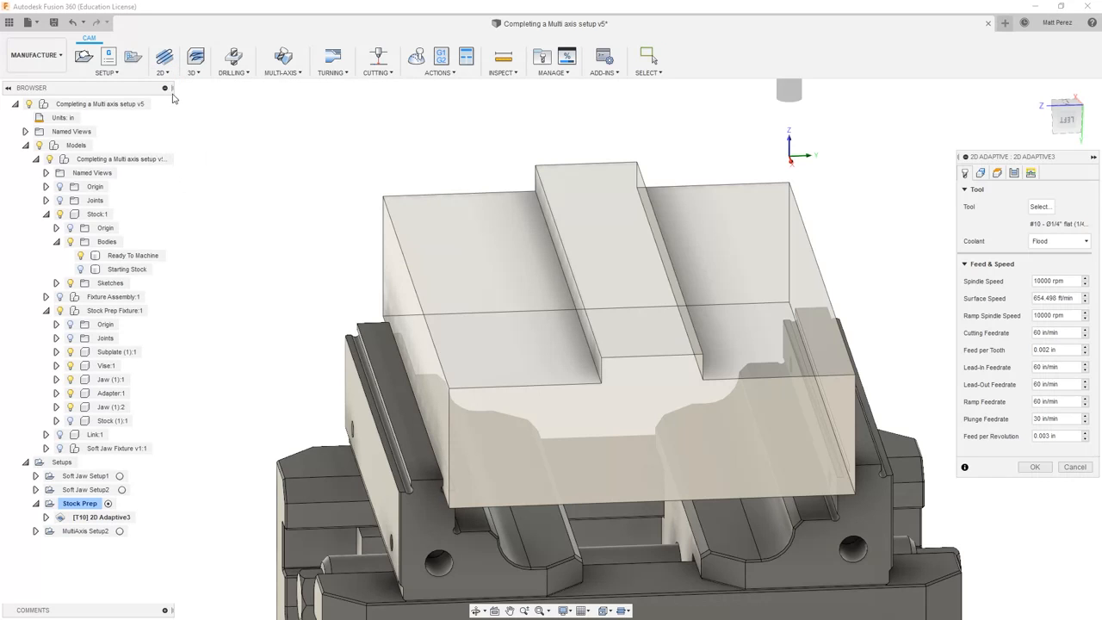
pyautogui.click(1040, 206)
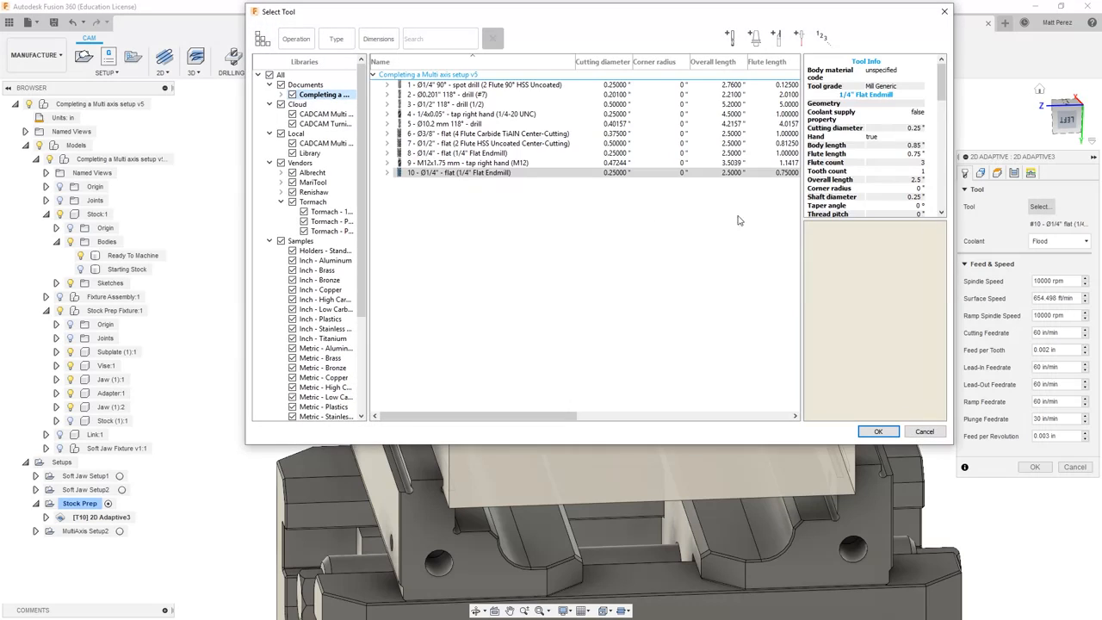
pyautogui.click(487, 143)
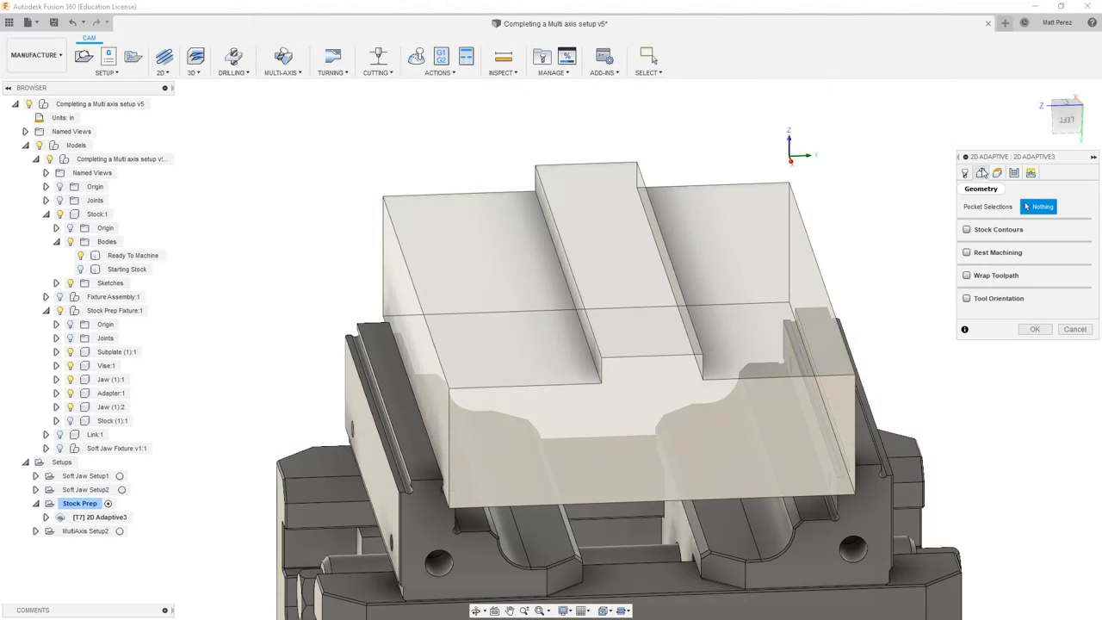
# Step: Select the two faces beside the rib as pockets, turn off Stock to Leave, enable Both Ways
pyautogui.click(731, 250)
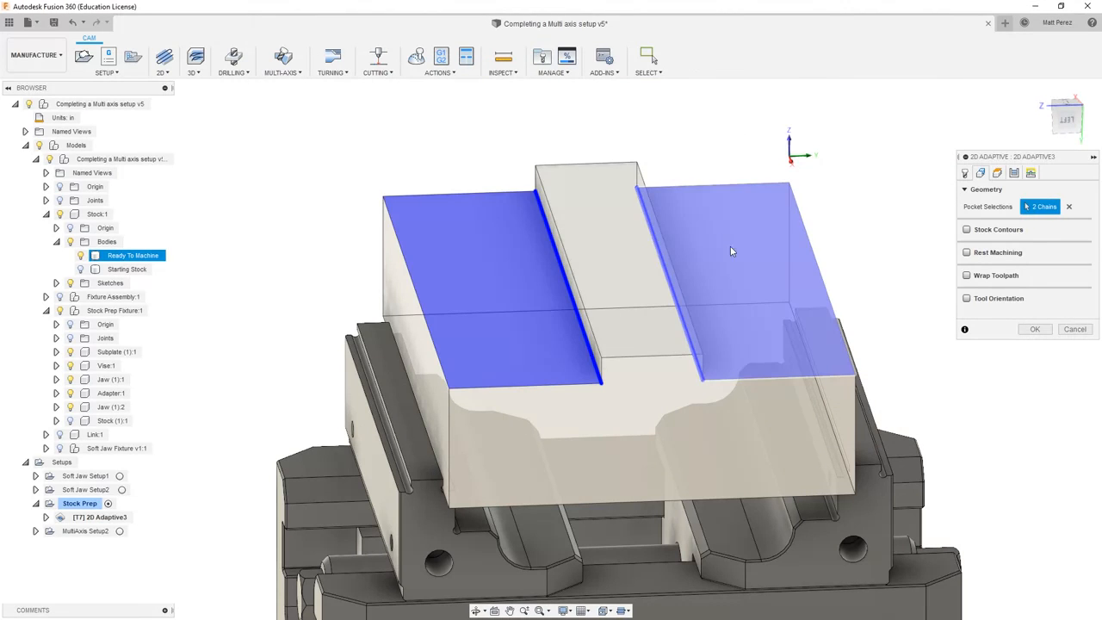
pyautogui.moveTo(732, 250); pyautogui.dragTo(590, 334)
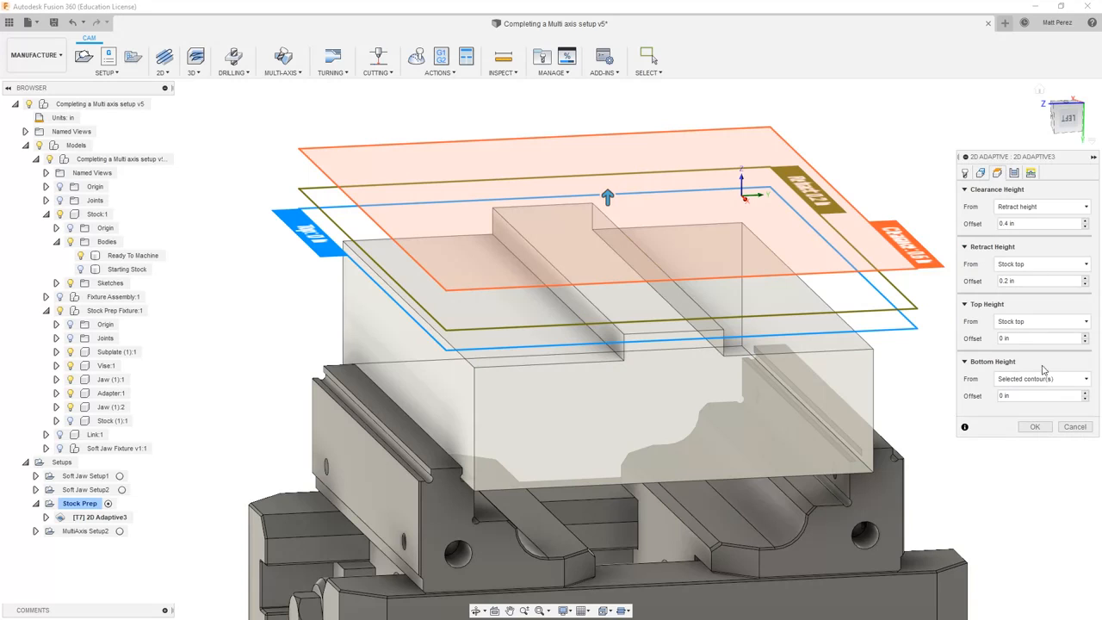
pyautogui.moveTo(1041, 378)
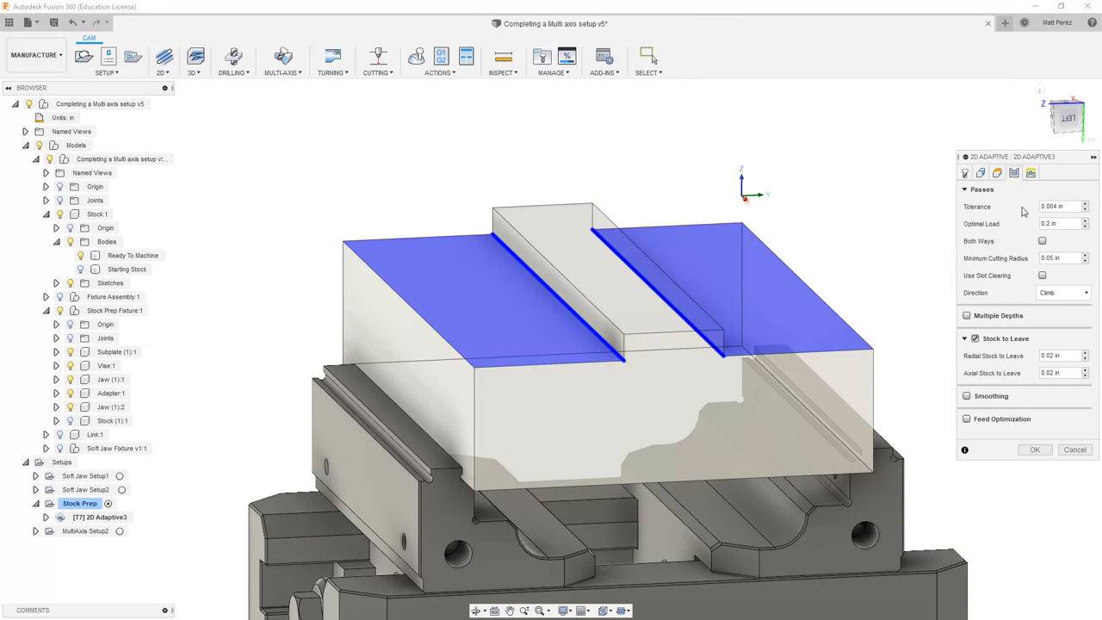
pyautogui.click(975, 337)
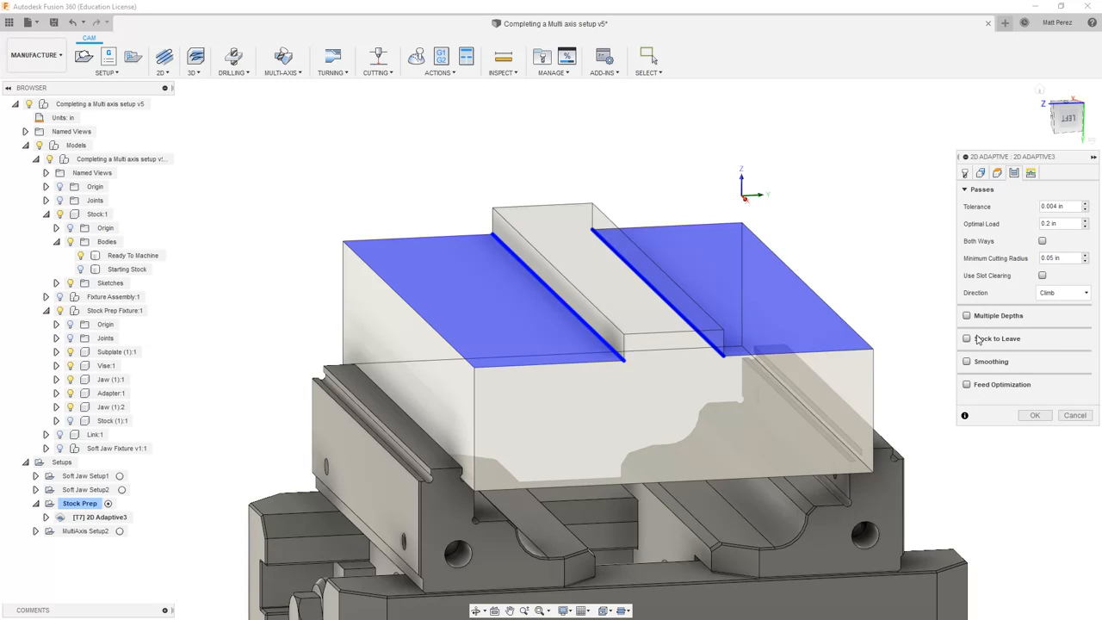
pyautogui.moveTo(1012, 289)
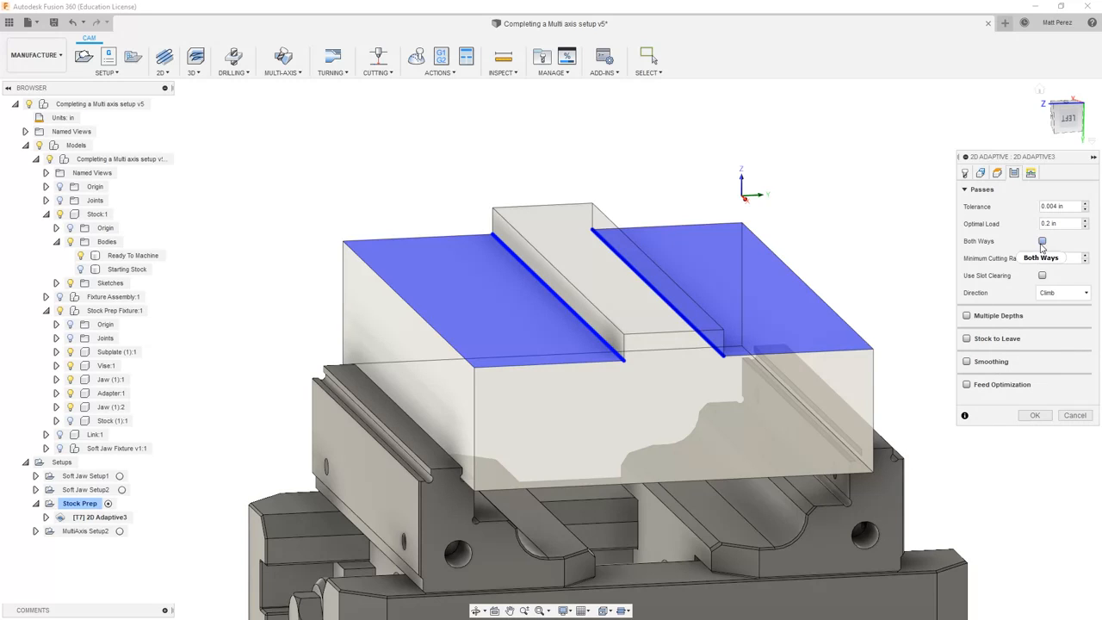
pyautogui.click(1042, 241)
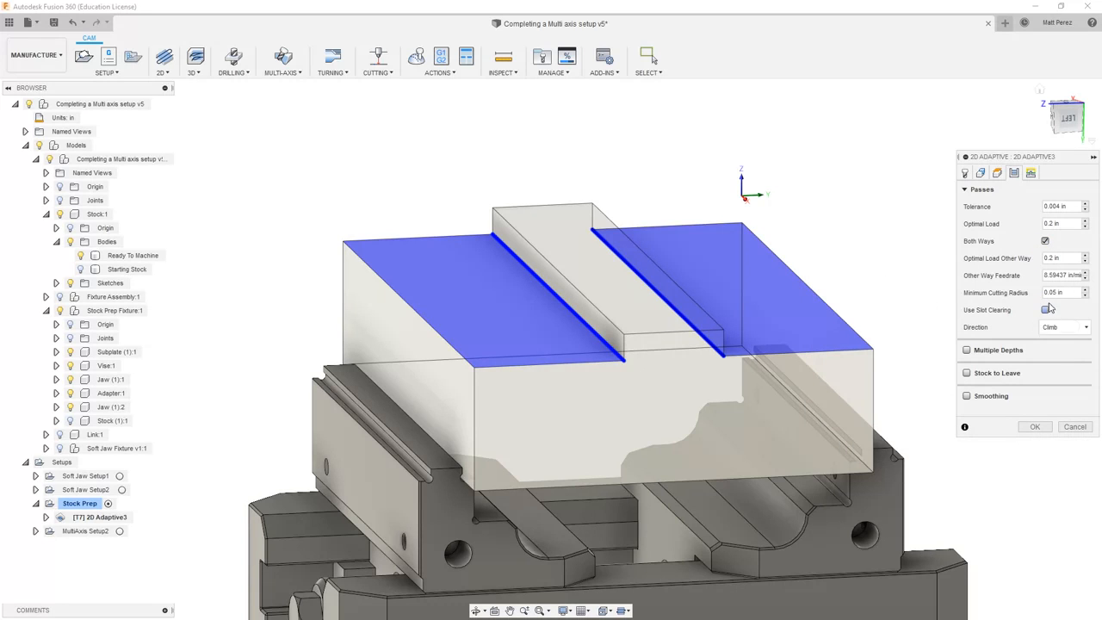
pyautogui.moveTo(1046, 310)
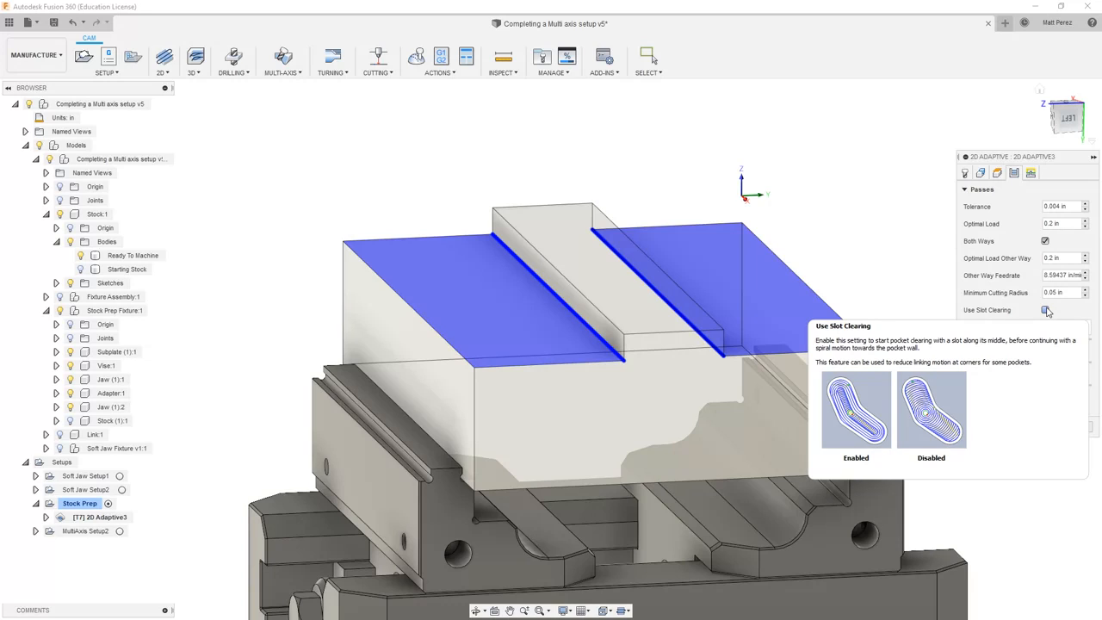
pyautogui.click(1045, 310)
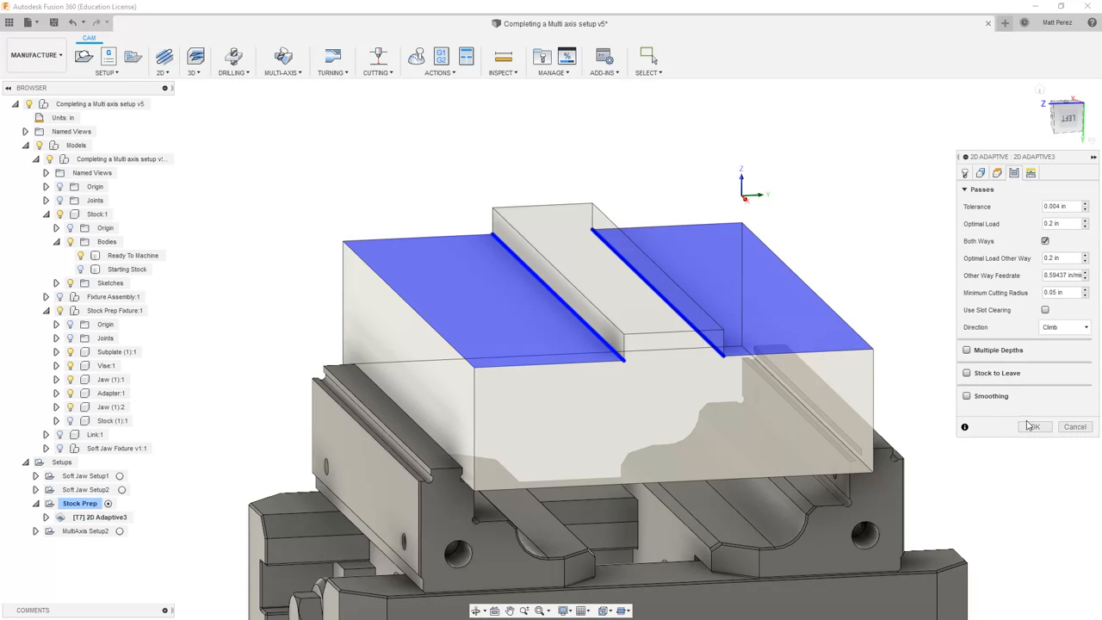
# Step: Accept the 2D Adaptive settings to generate clearing loops on both sides of the rib
pyautogui.click(1033, 426)
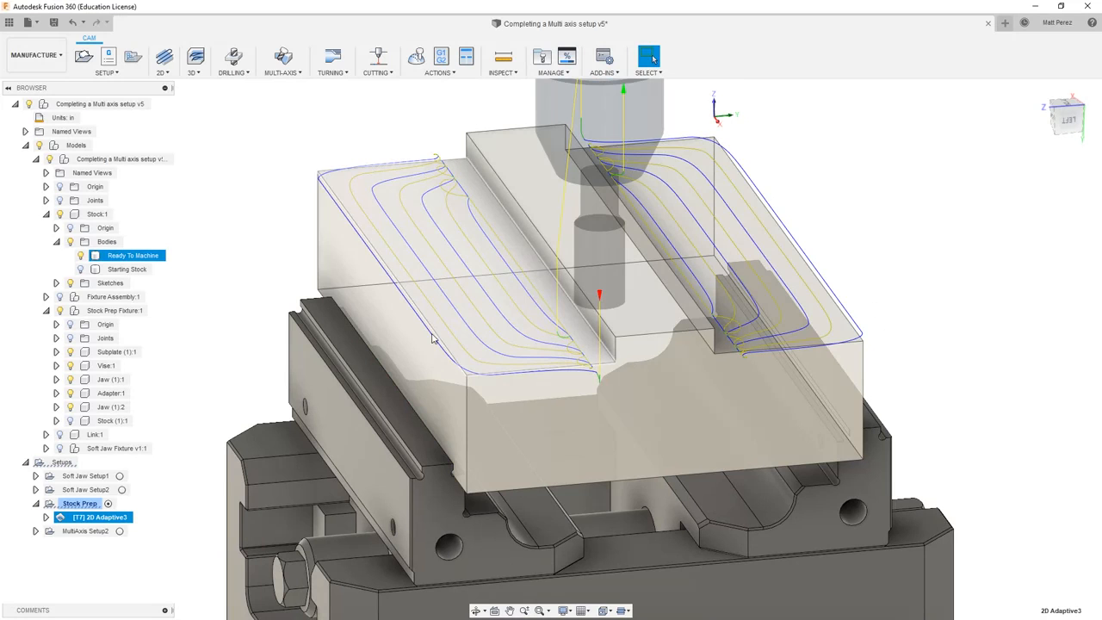
# Step: Edit 2D Adaptive3 to leave 0.02 in radial and zero axial stock, and regenerate
pyautogui.rightClick(99, 516)
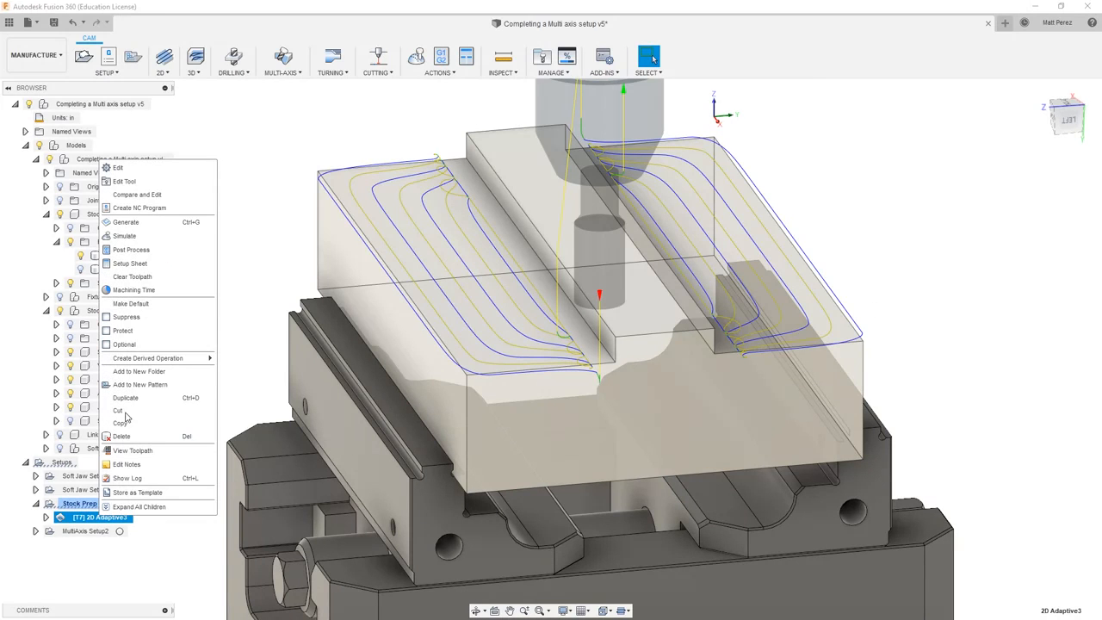
pyautogui.click(116, 167)
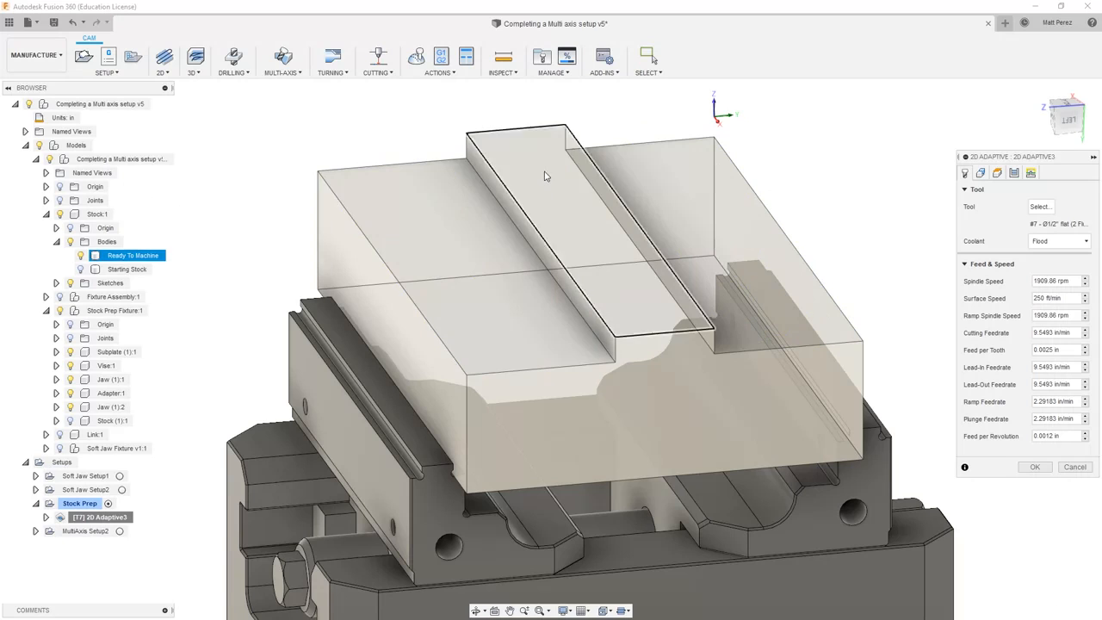
pyautogui.click(1014, 173)
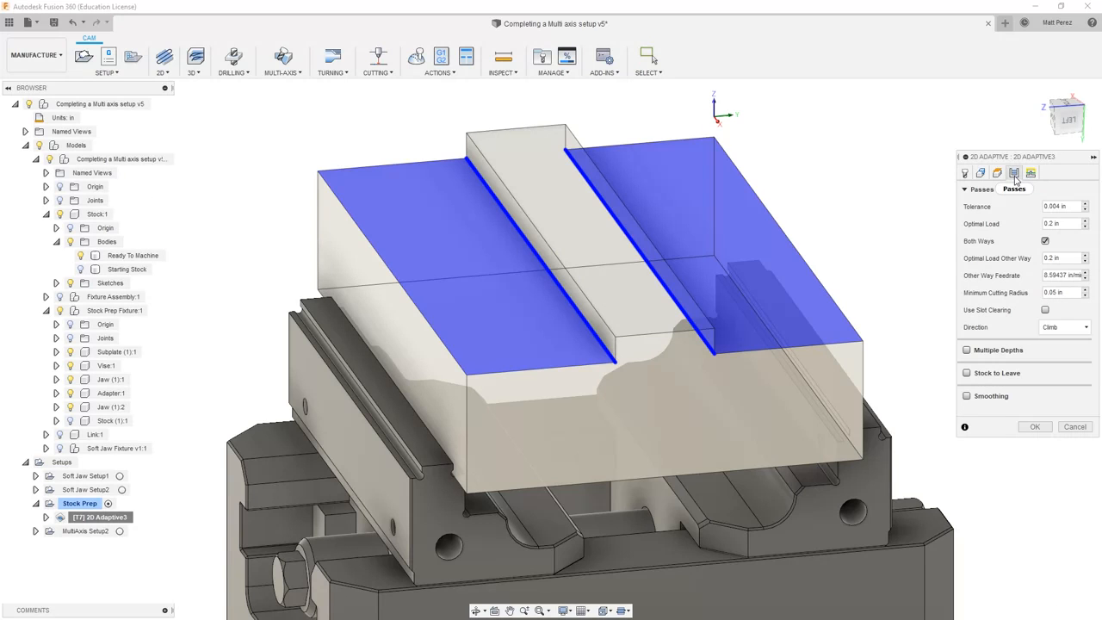
pyautogui.click(967, 373)
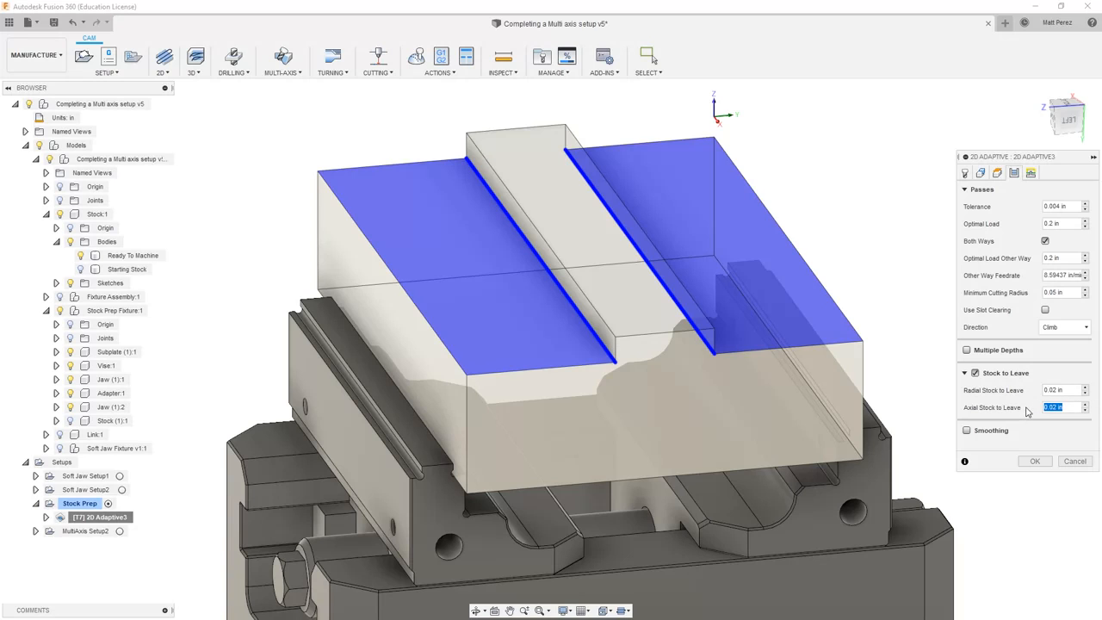
pyautogui.click(1058, 390)
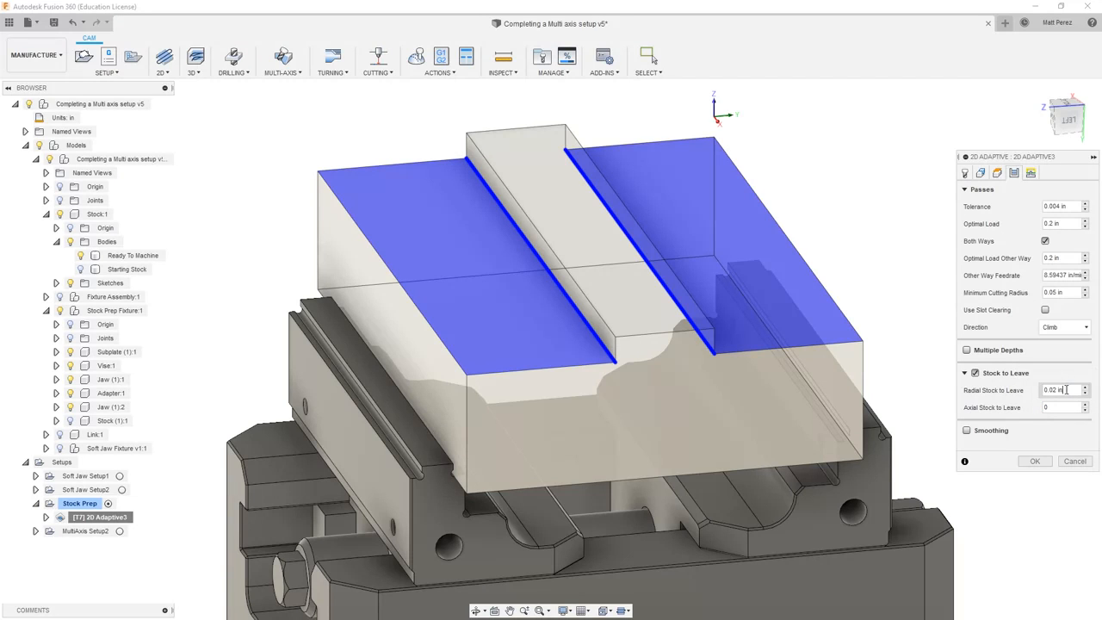
pyautogui.click(1034, 461)
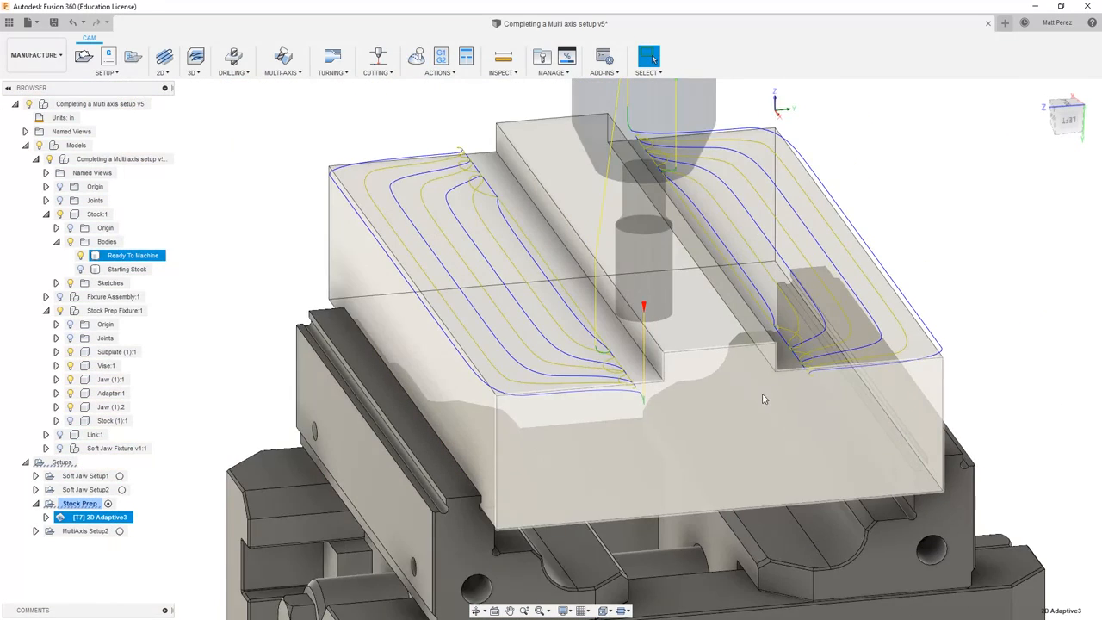
# Step: Create a 2D Contour along both rib wall edges with two finishing passes
pyautogui.click(163, 60)
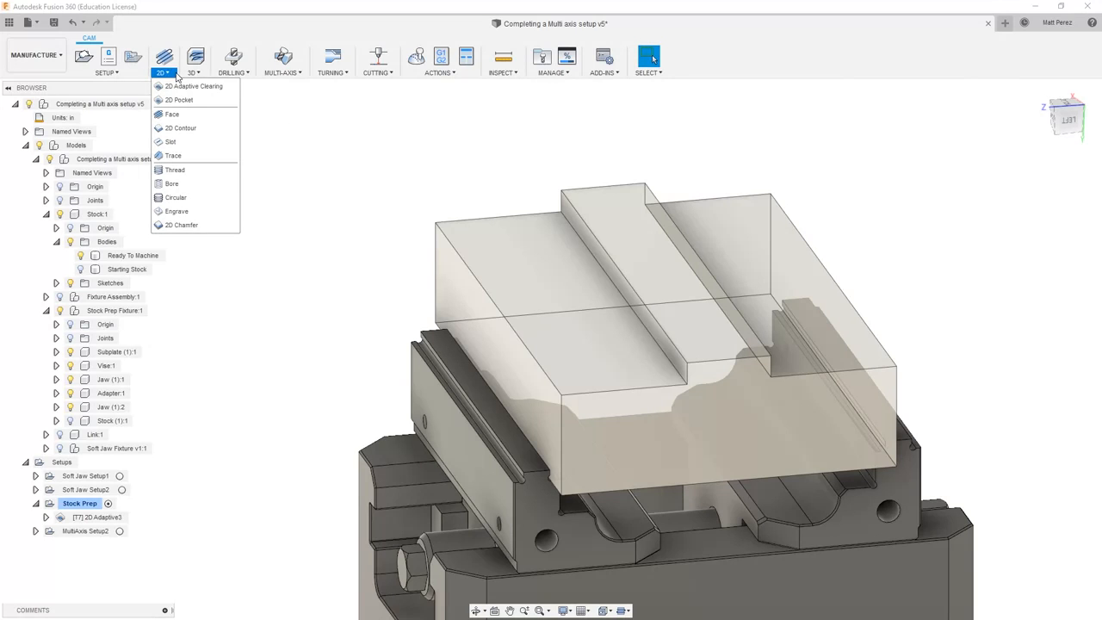
pyautogui.click(180, 128)
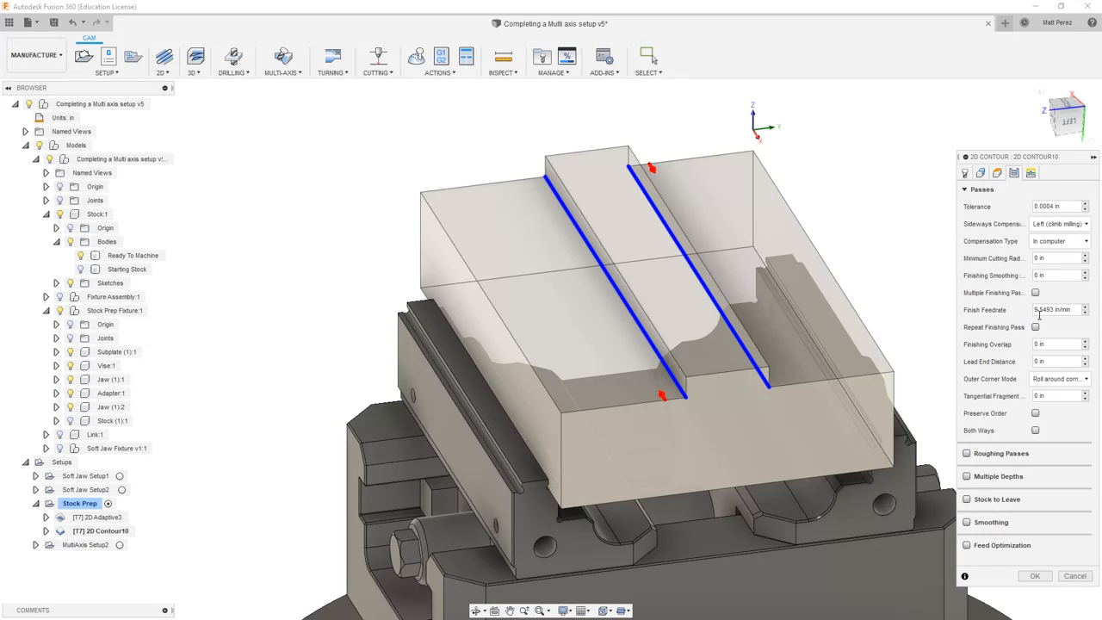
pyautogui.click(1035, 293)
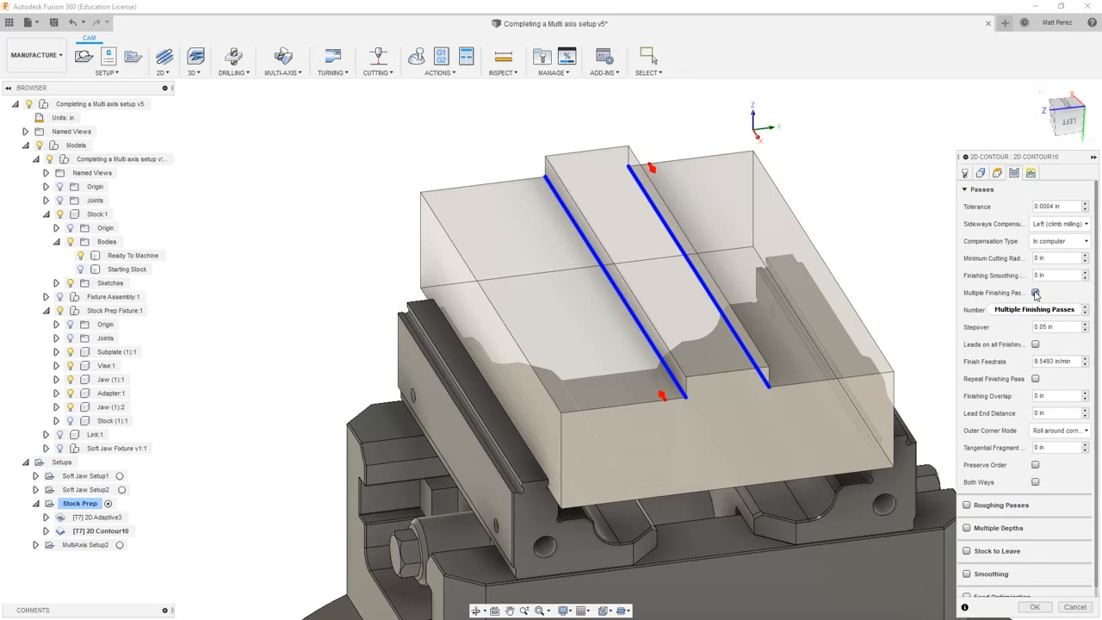
pyautogui.click(1036, 292)
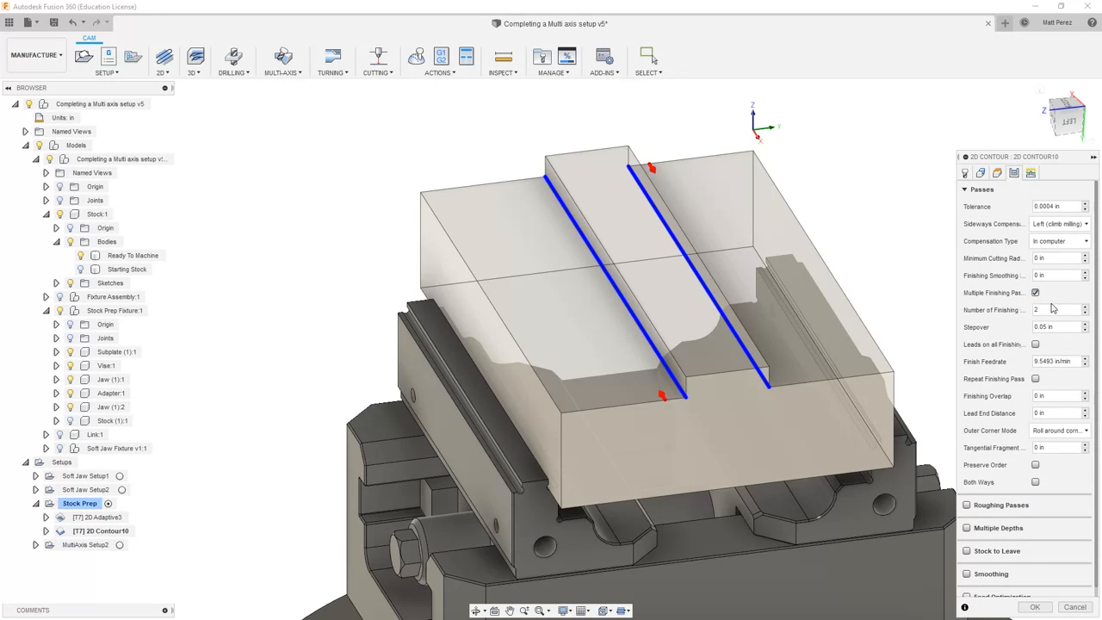
pyautogui.moveTo(1065, 308)
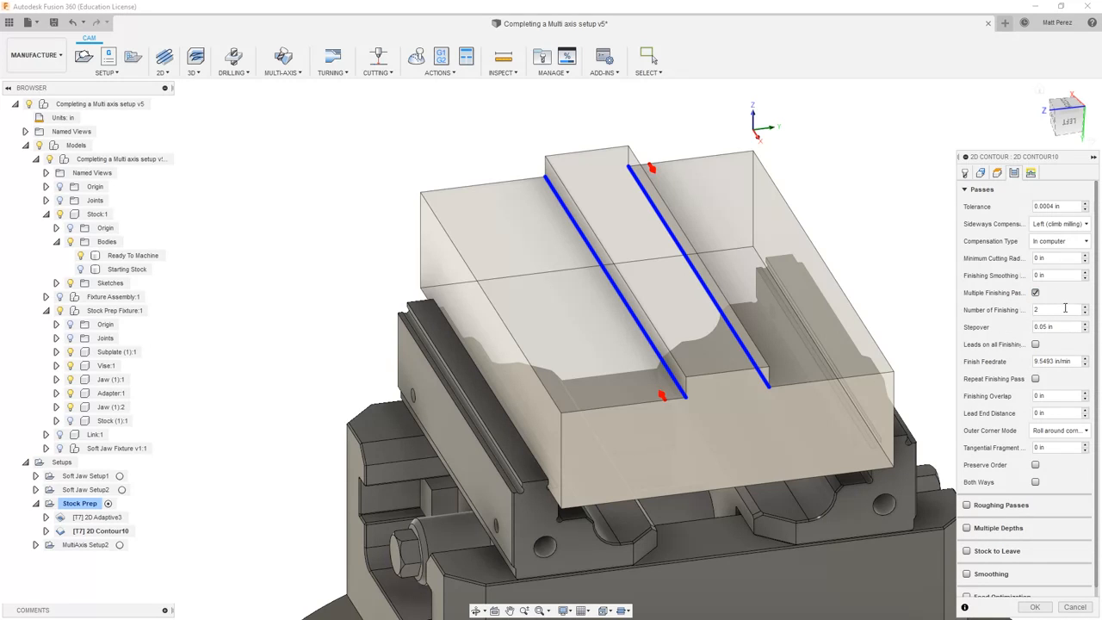
pyautogui.click(1057, 327)
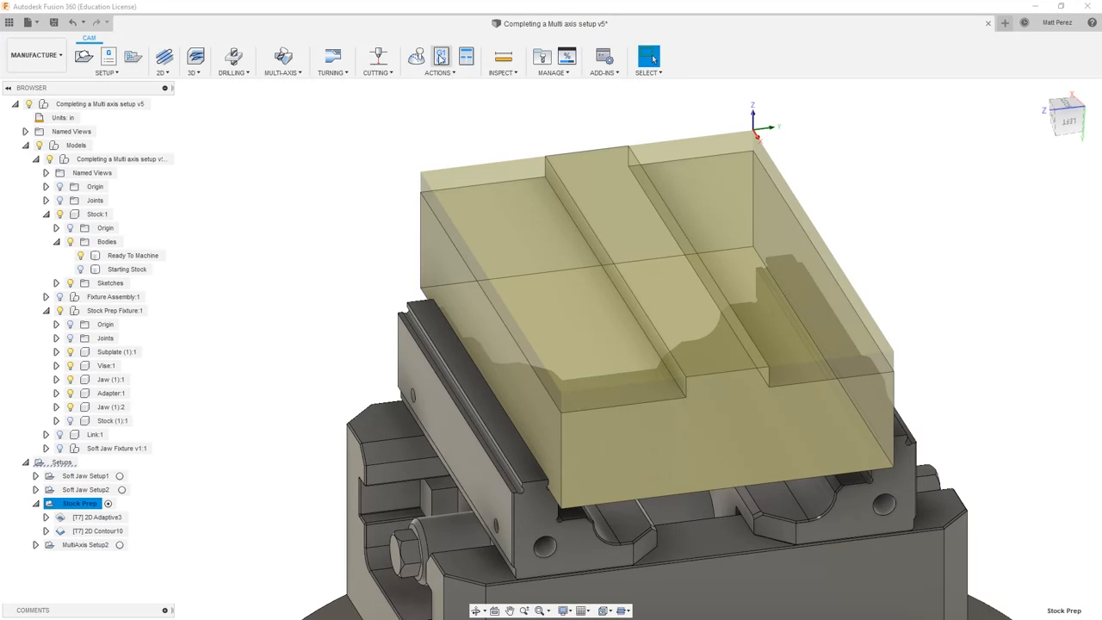
# Step: Simulate the Stock Prep setup and play it through to show the two machined walls
pyautogui.click(415, 56)
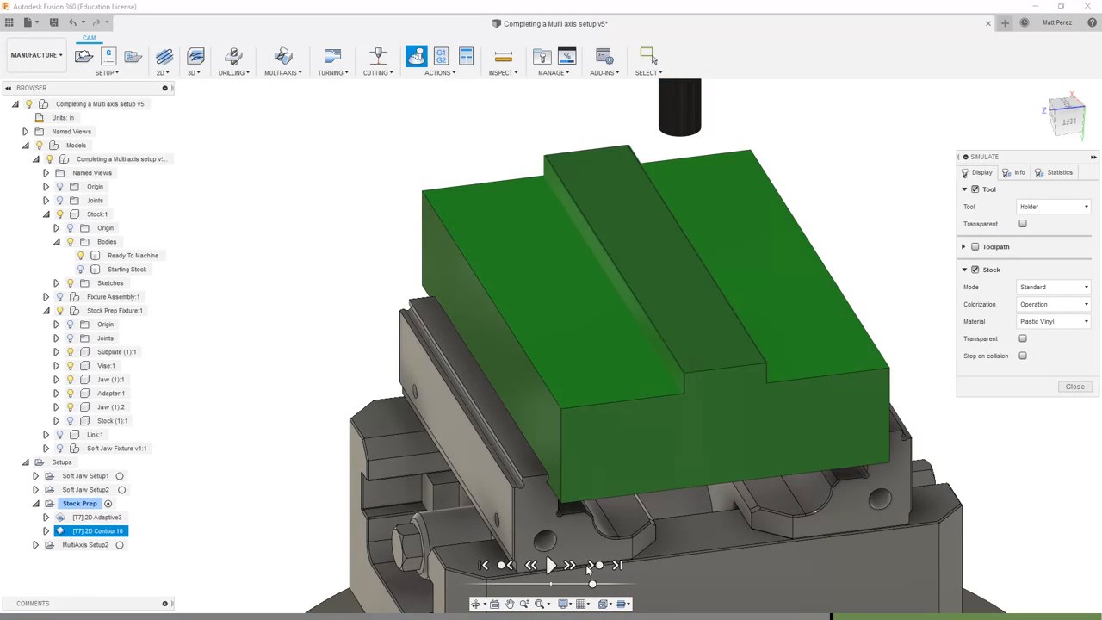
pyautogui.click(550, 565)
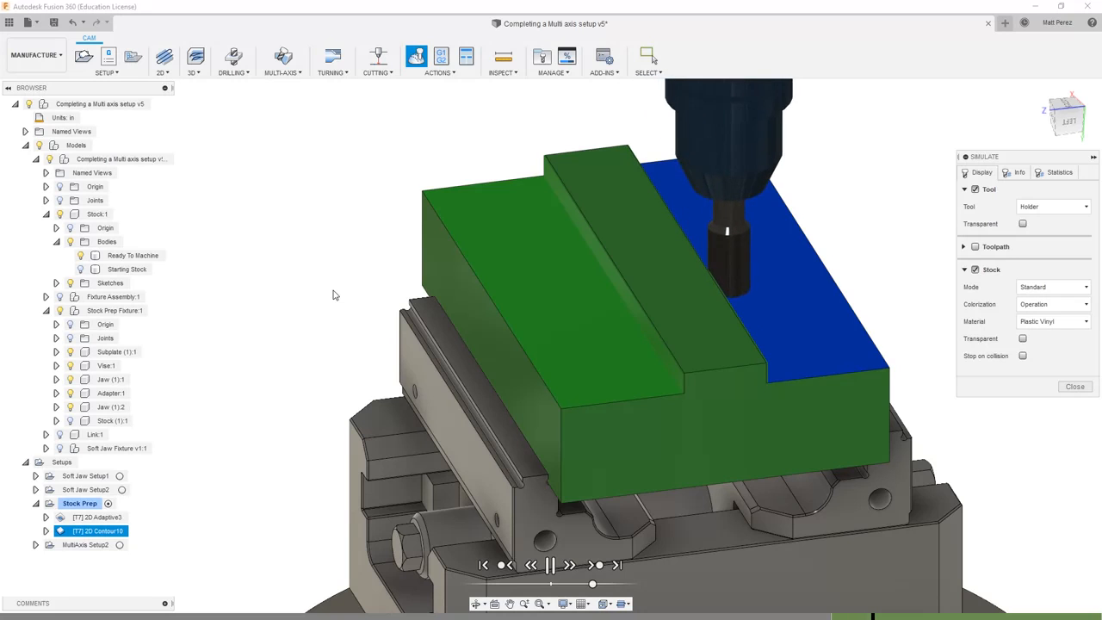
pyautogui.click(550, 565)
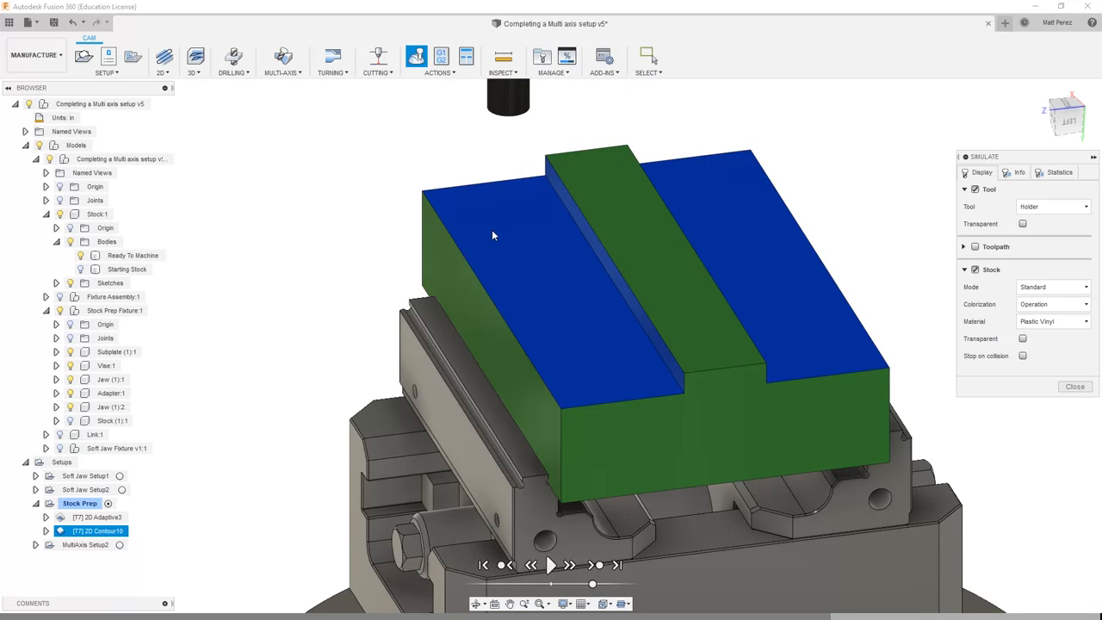
pyautogui.moveTo(1094, 389)
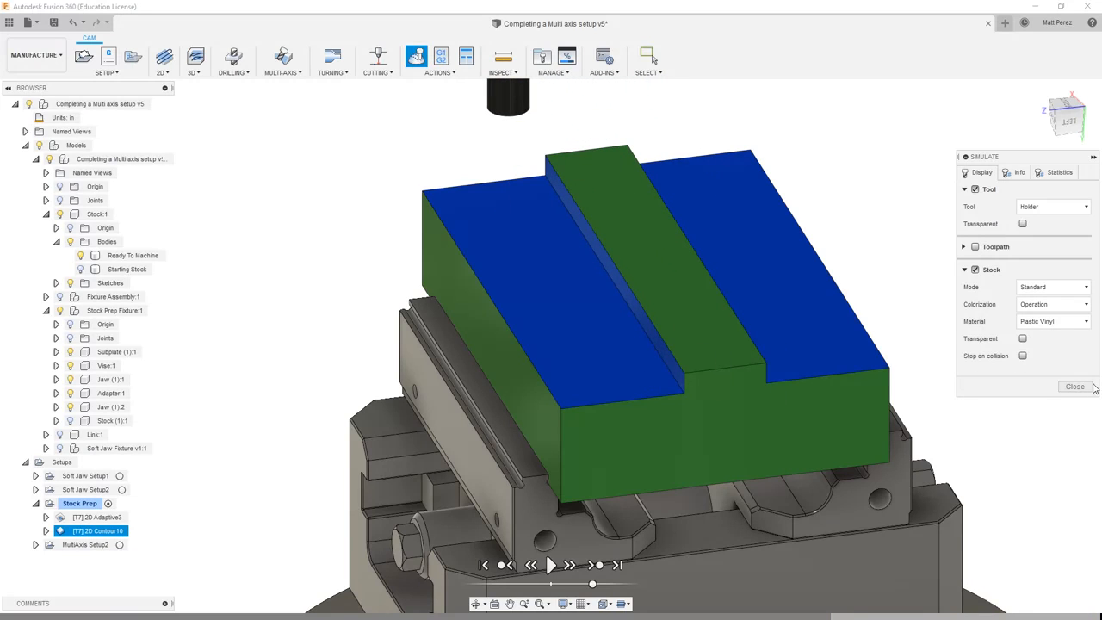
# Step: Close the simulation and collapse the Stock Prep setup to hide its two operations
pyautogui.click(1075, 387)
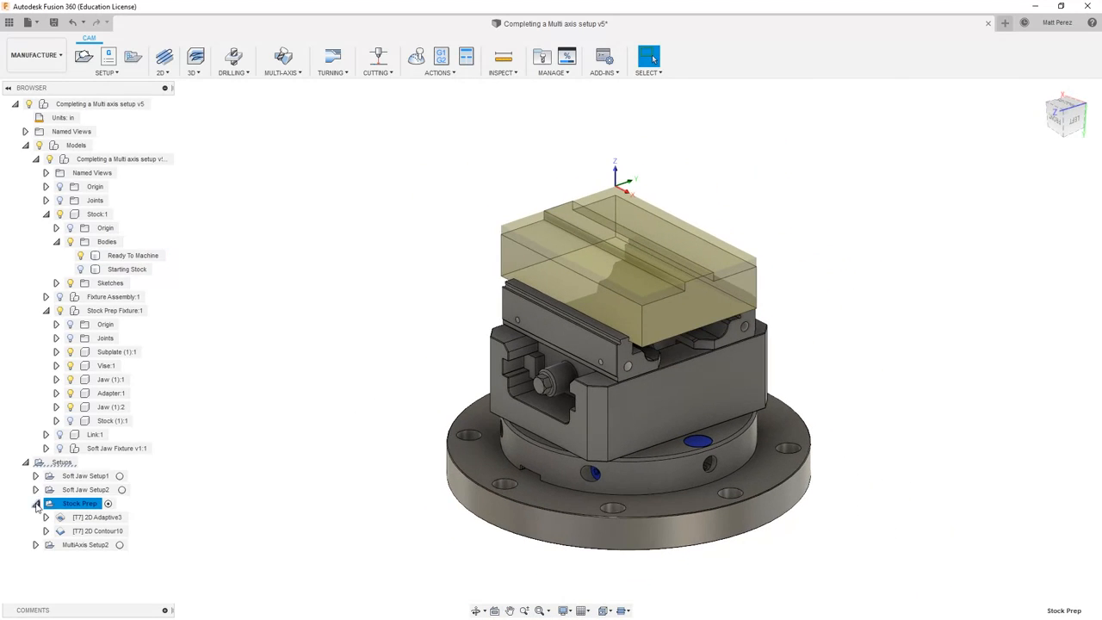
pyautogui.click(36, 502)
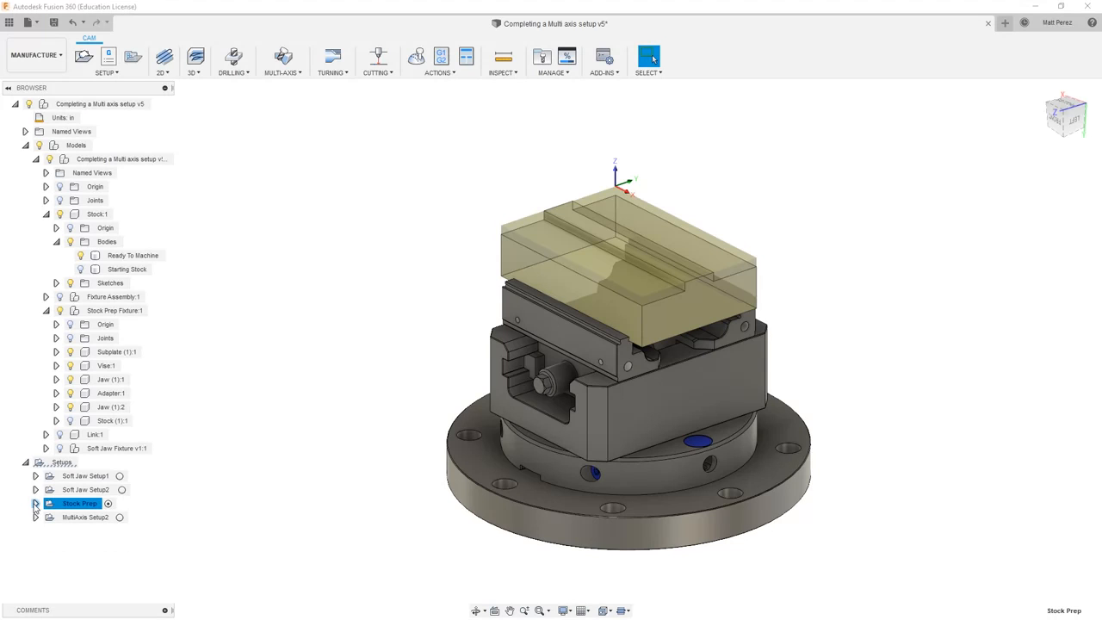